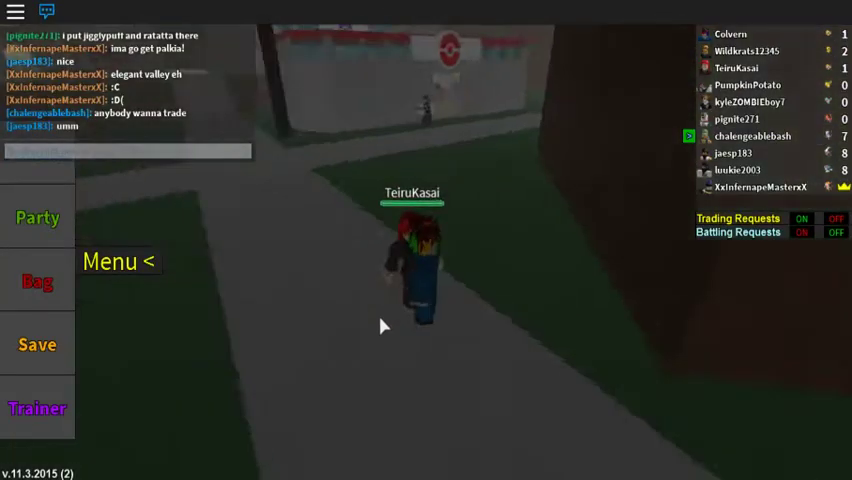
- From the Menu's Party screen, switch Swinub with Pidgey to trade their places
left_click(118, 260)
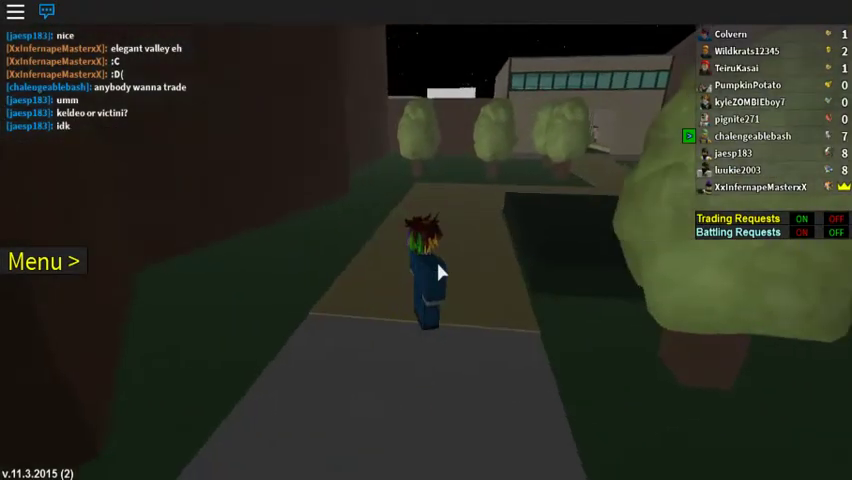
left_click(44, 260)
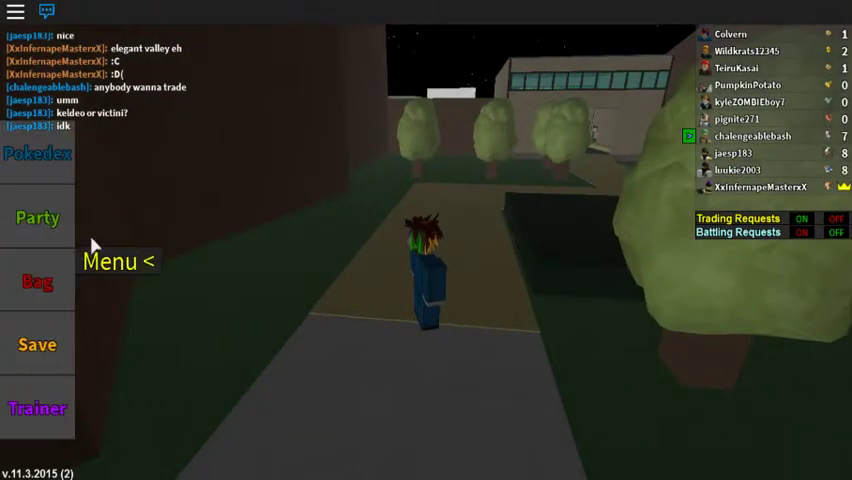
left_click(38, 218)
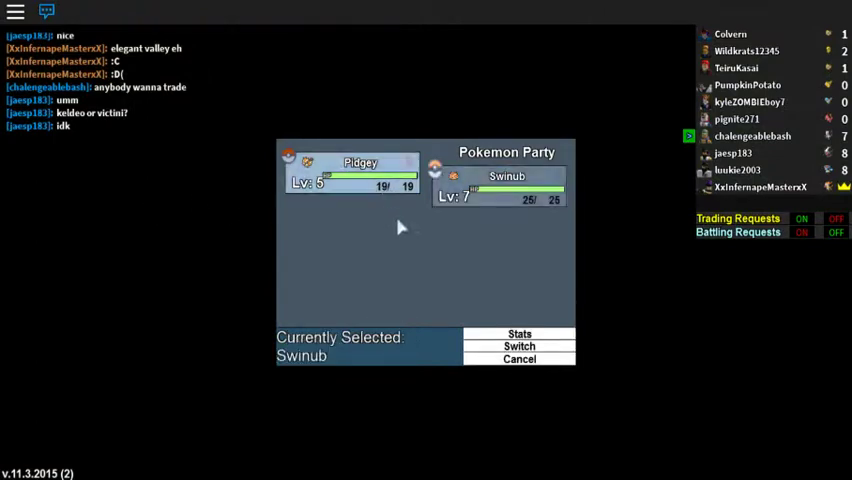
left_click(520, 346)
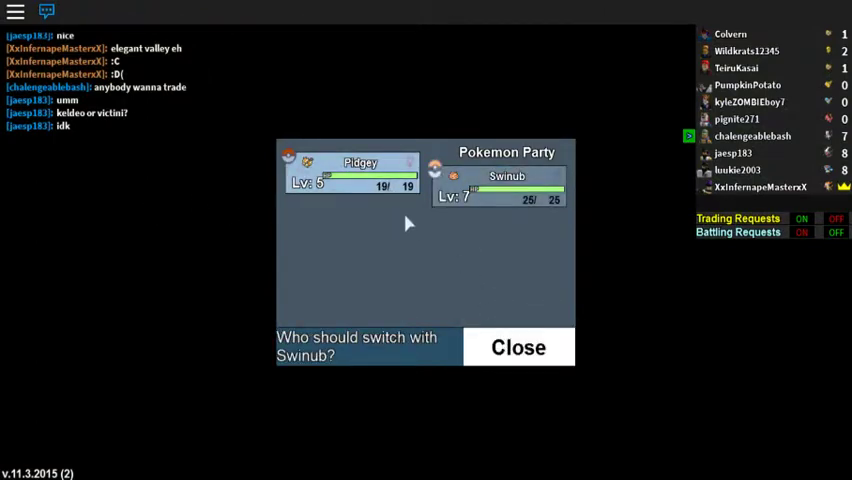
left_click(518, 348)
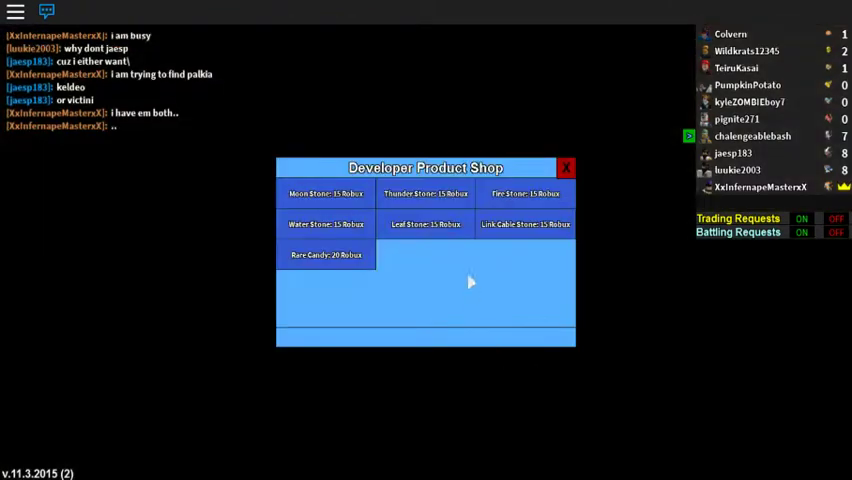
- Buy a 6-Robux Pokémon Roulette roll and confirm the purchase prompt
left_click(566, 168)
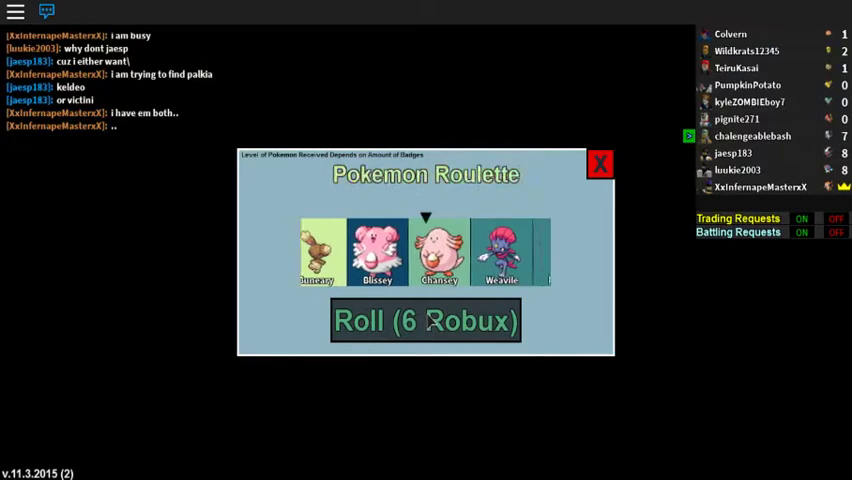
left_click(424, 320)
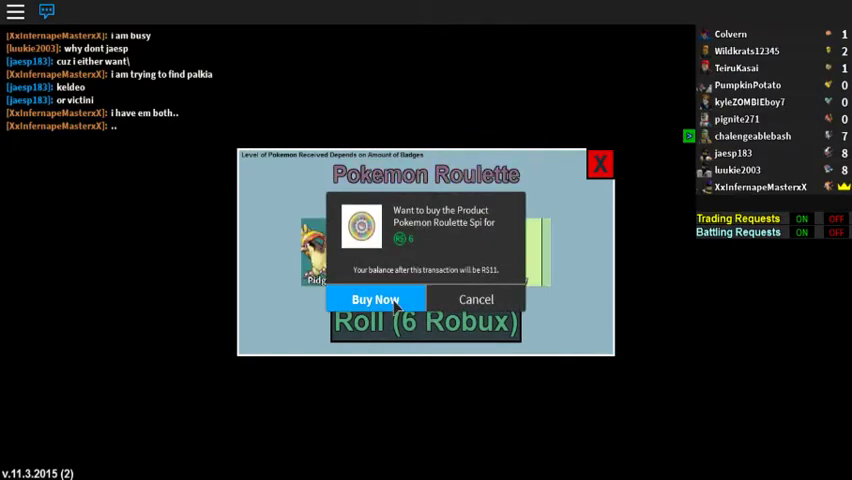
left_click(376, 300)
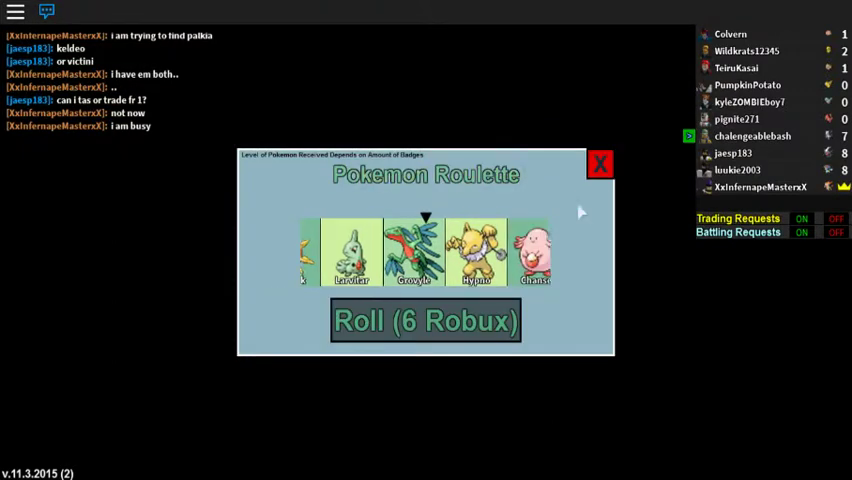
- View the new Larvitar's options in the party, then cancel without switching
left_click(600, 164)
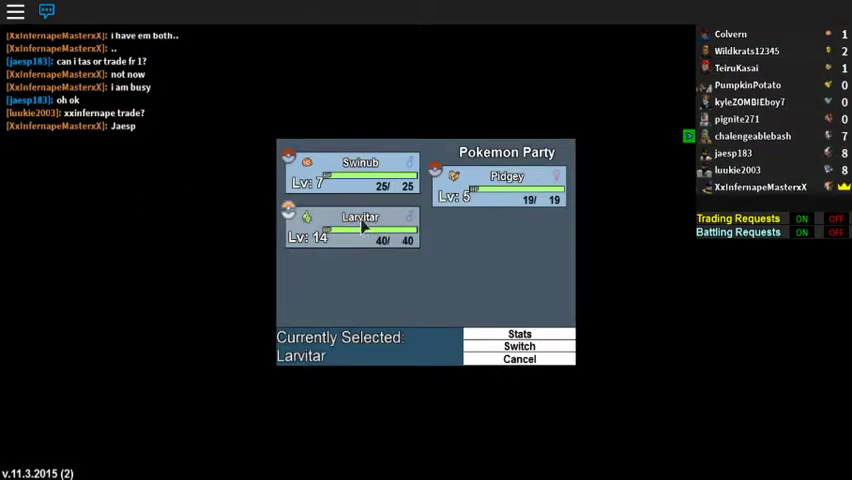
left_click(520, 334)
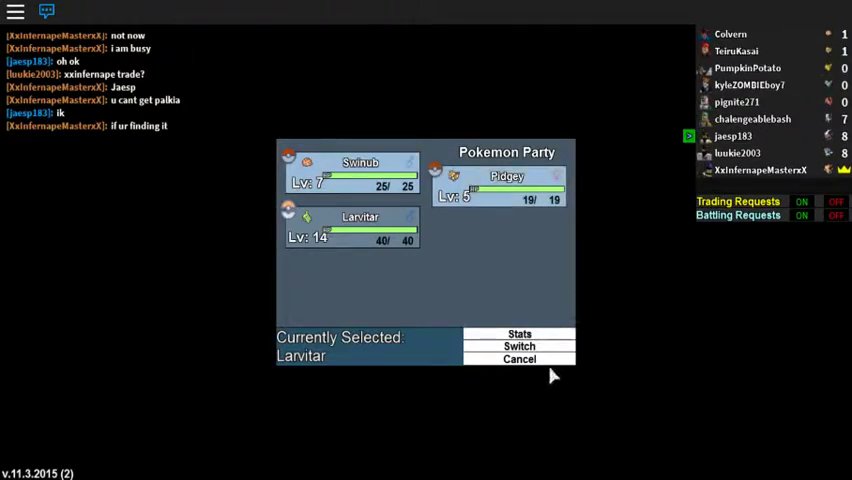
left_click(520, 360)
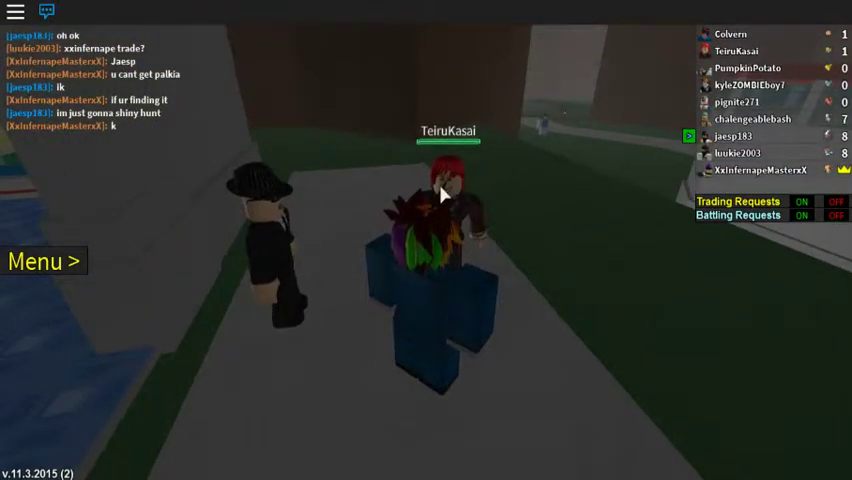
mouse_move(452, 264)
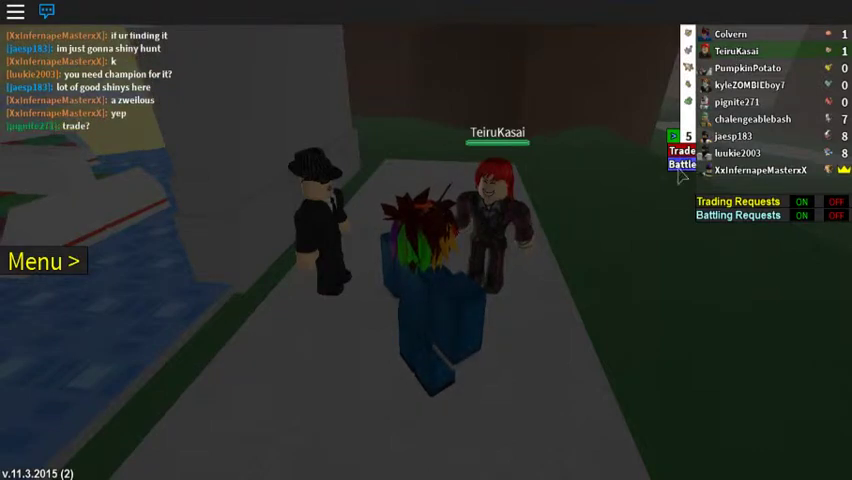
- Walk along the town path past the other player toward the route
left_click(680, 150)
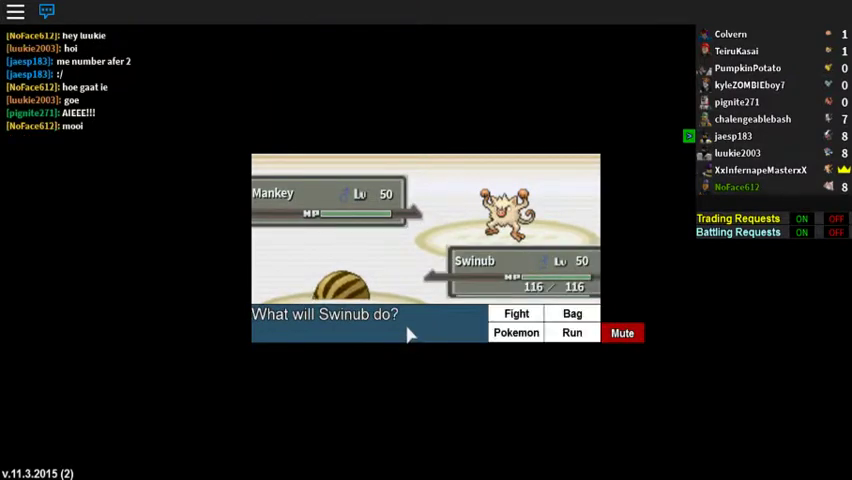
- Choose Fight to attack the wild Mankey with Swinub
left_click(516, 312)
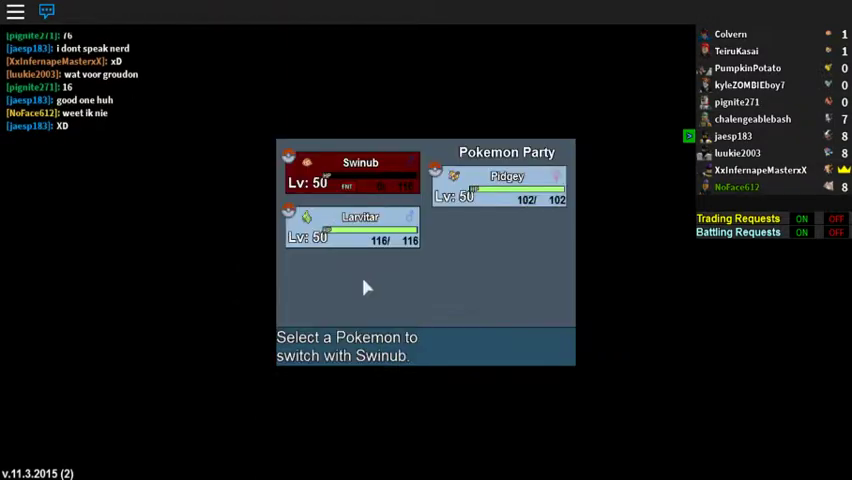
- Pick Larvitar over Pidgey as the replacement and send it against Mankey
left_click(500, 184)
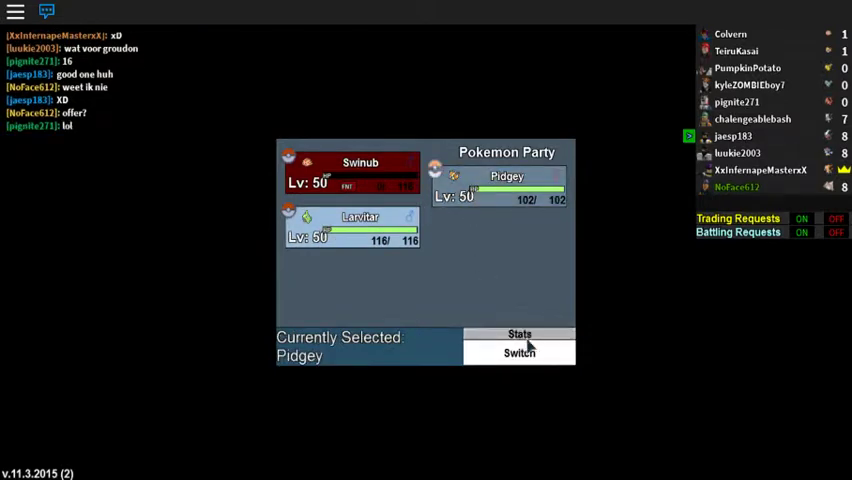
left_click(352, 224)
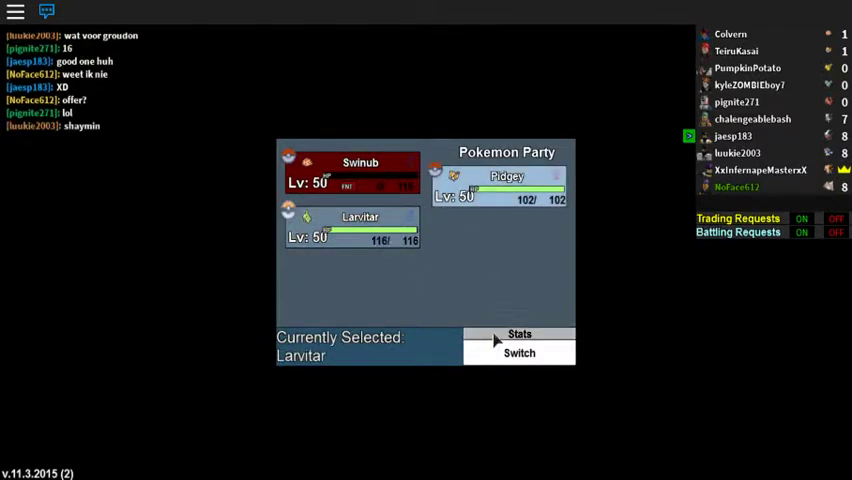
left_click(520, 352)
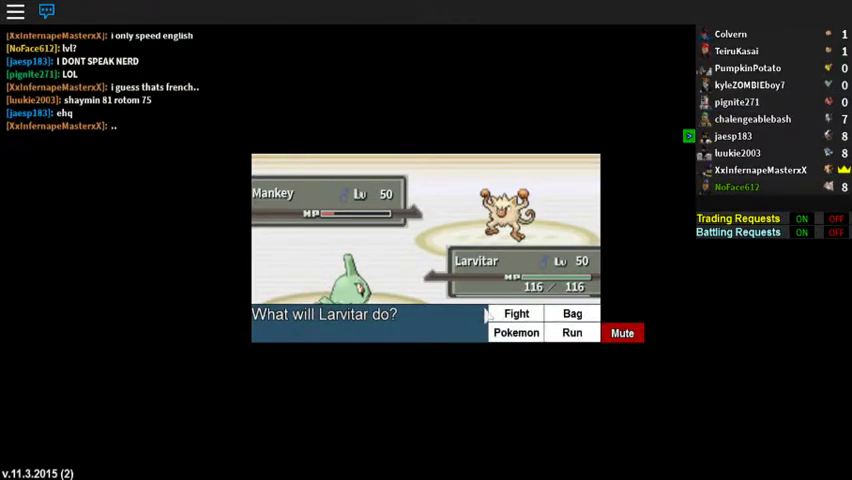
- Attack the Mankey with Larvitar to finish the battle
left_click(516, 312)
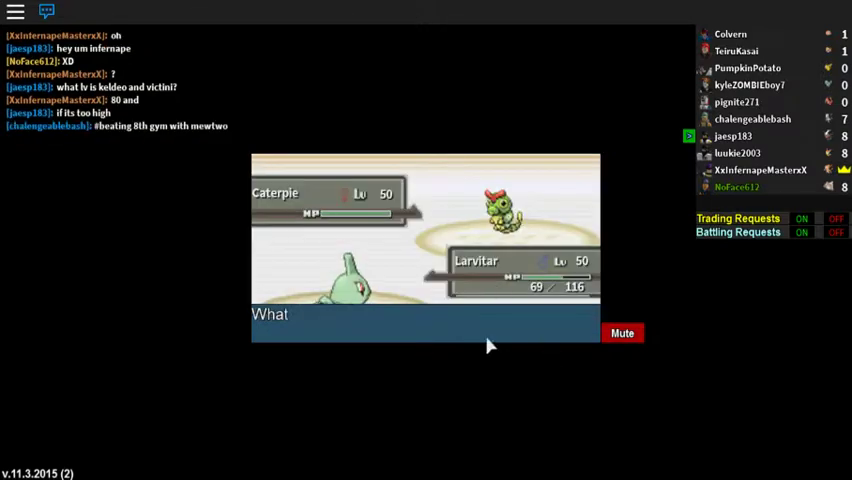
- Attack Caterpie with Larvitar, then bring up the party to swap it out
left_click(424, 314)
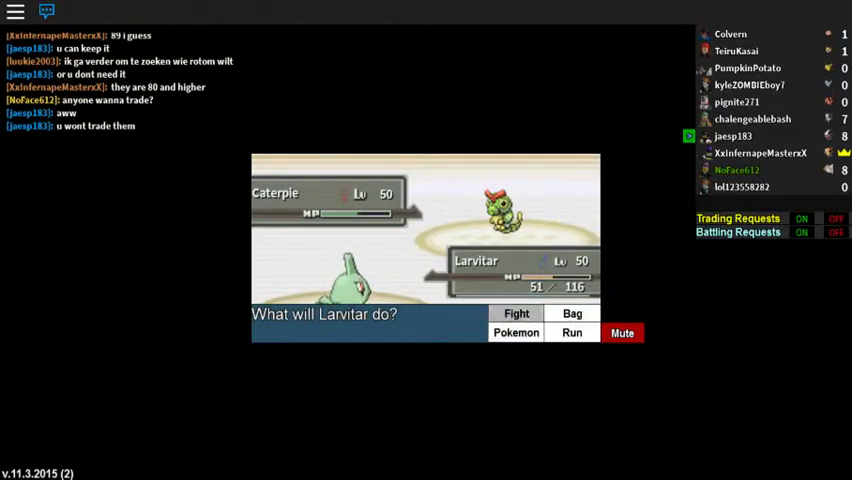
left_click(516, 312)
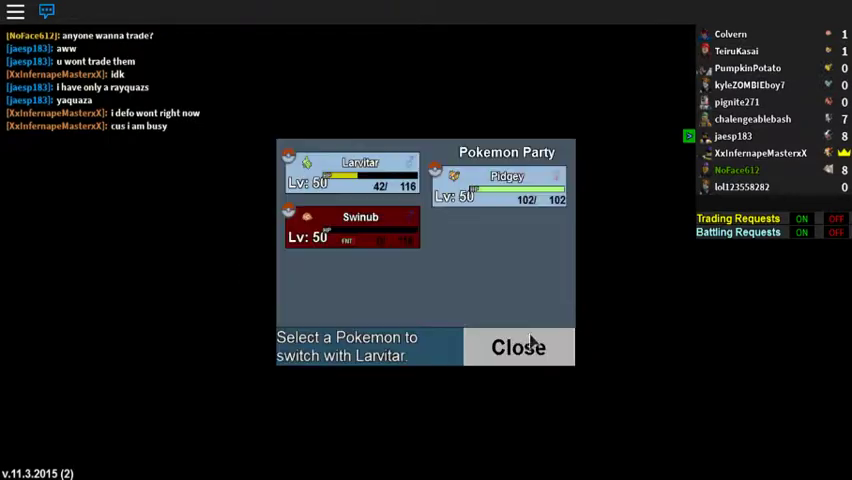
- Send Pidgey in for Larvitar and pick its first attack against the wild Pidgey
left_click(504, 184)
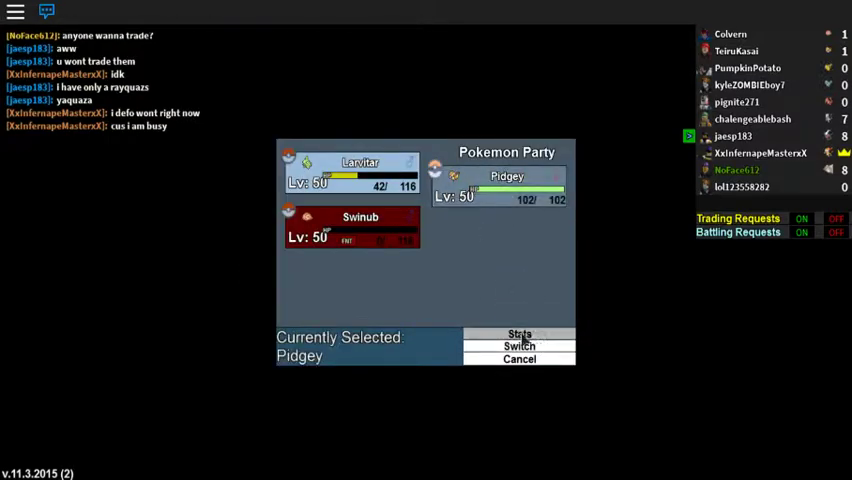
left_click(520, 344)
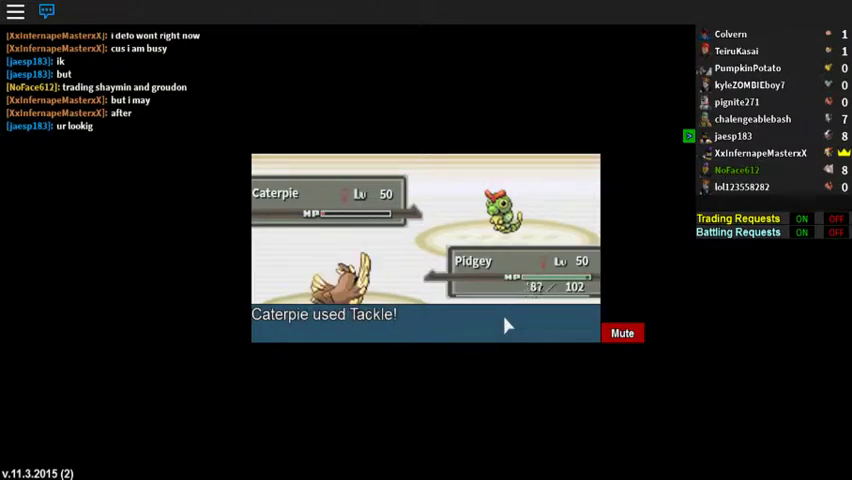
left_click(424, 314)
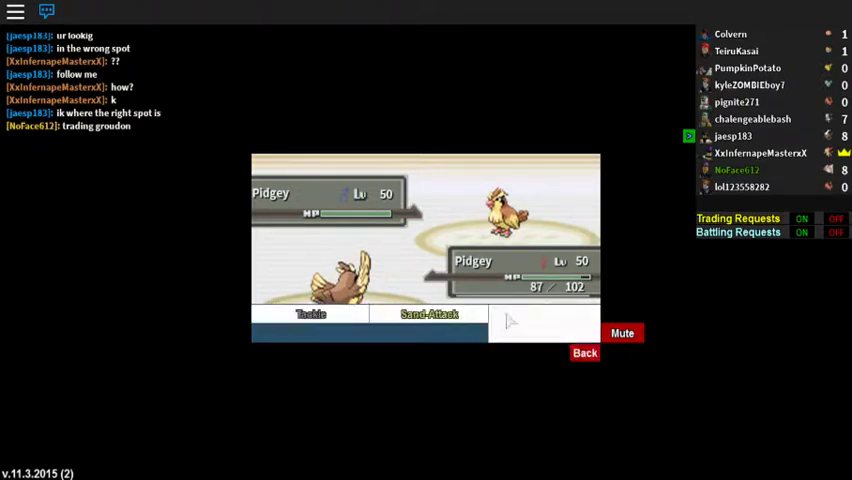
left_click(312, 314)
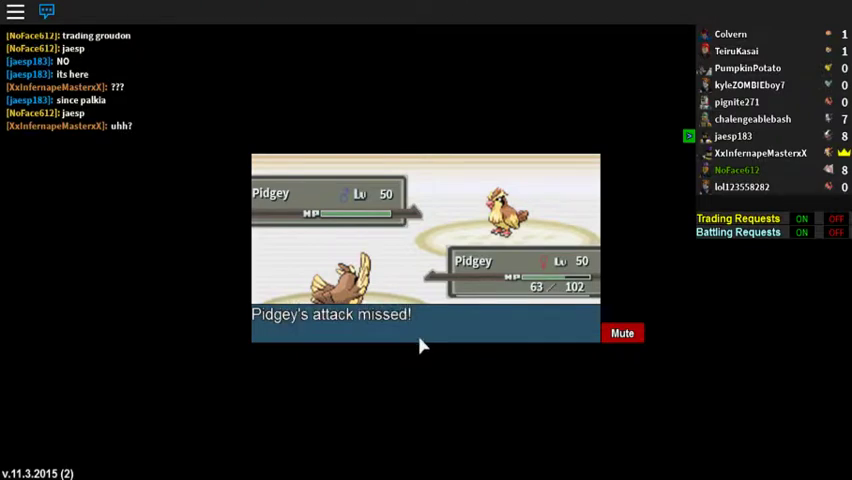
mouse_move(446, 338)
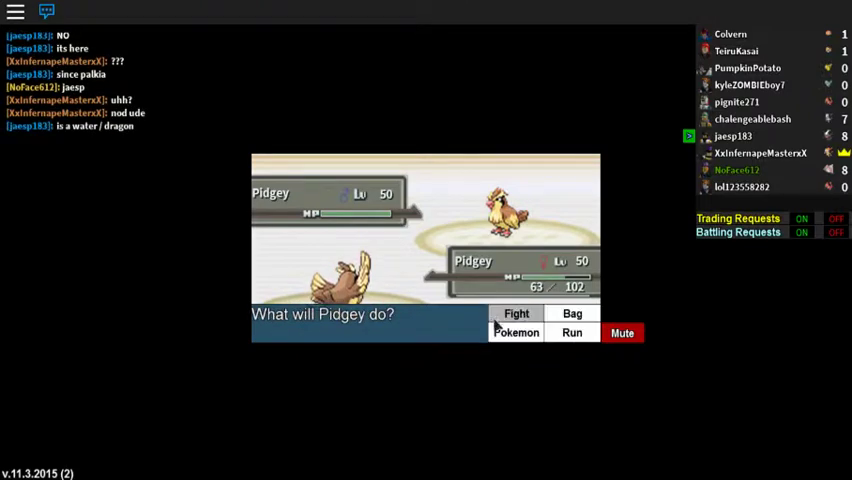
- Choose Pidgey's moves to finish off the Pidgey and Rattata battles
left_click(516, 332)
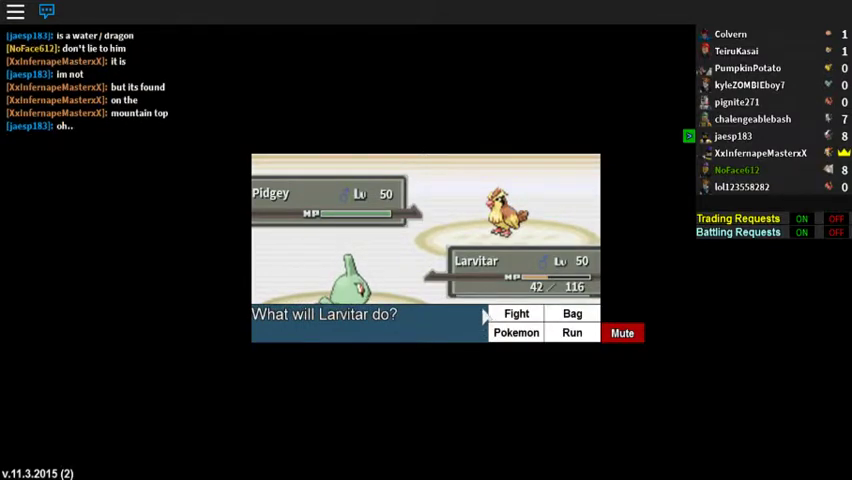
left_click(516, 312)
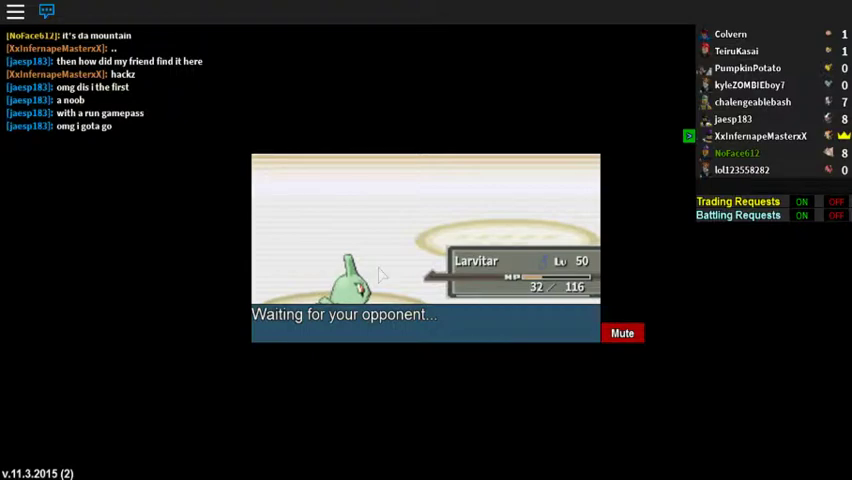
mouse_move(396, 320)
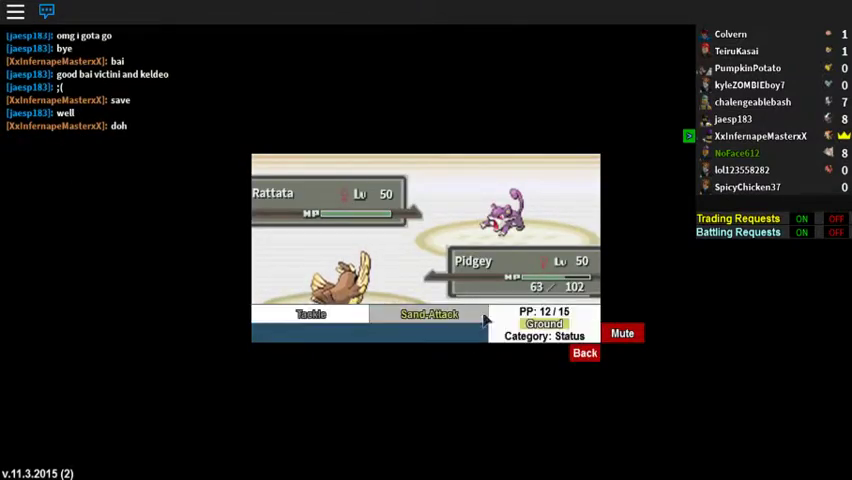
left_click(428, 312)
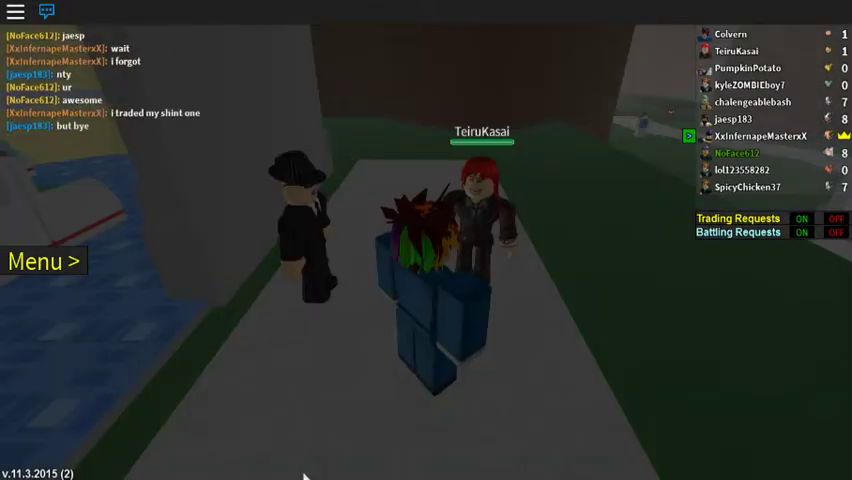
mouse_move(378, 328)
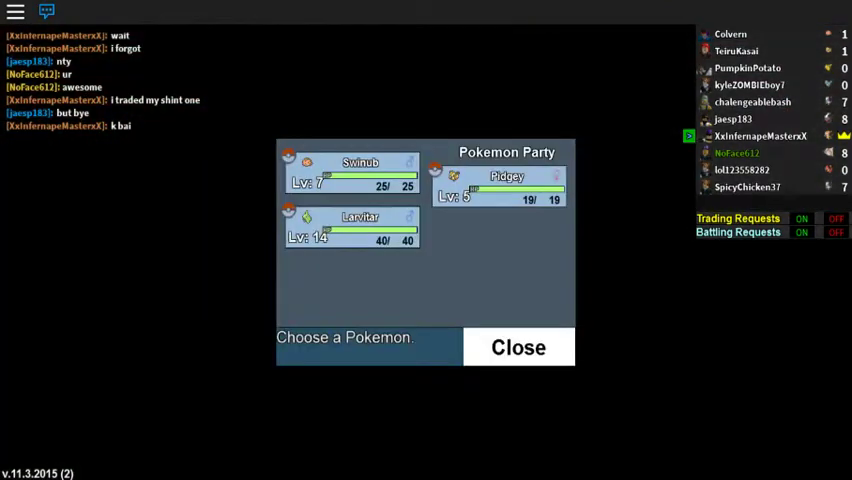
left_click(518, 348)
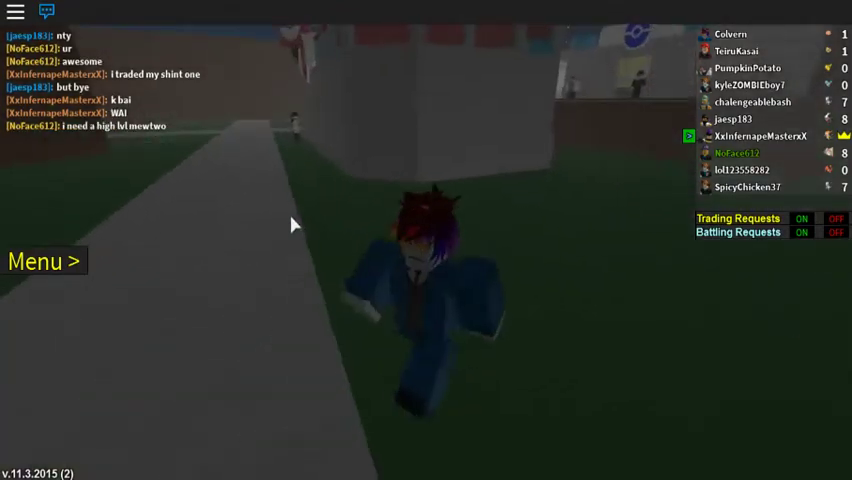
left_click(40, 260)
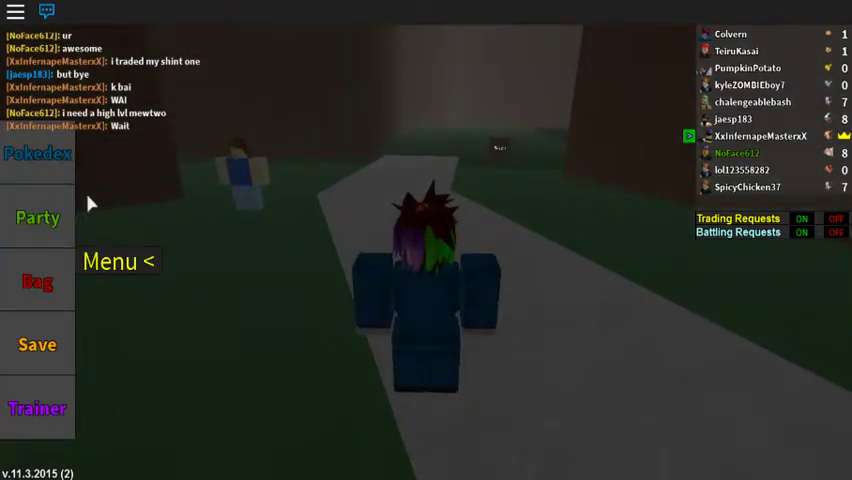
left_click(38, 216)
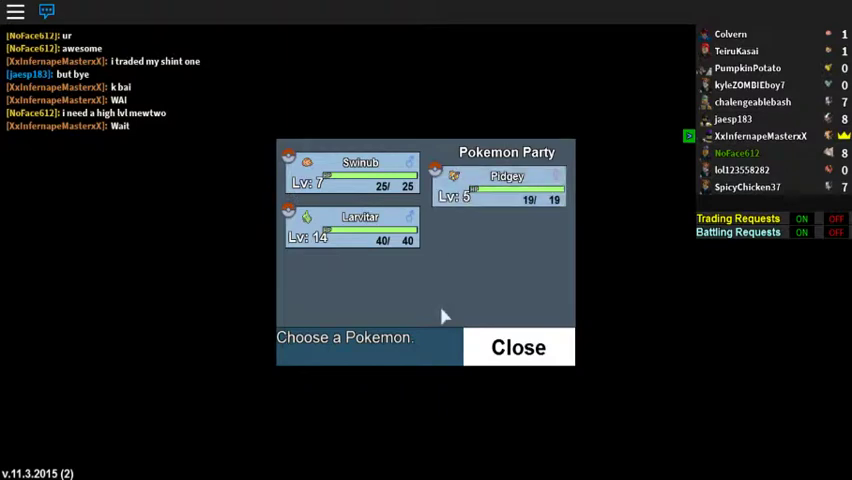
left_click(518, 348)
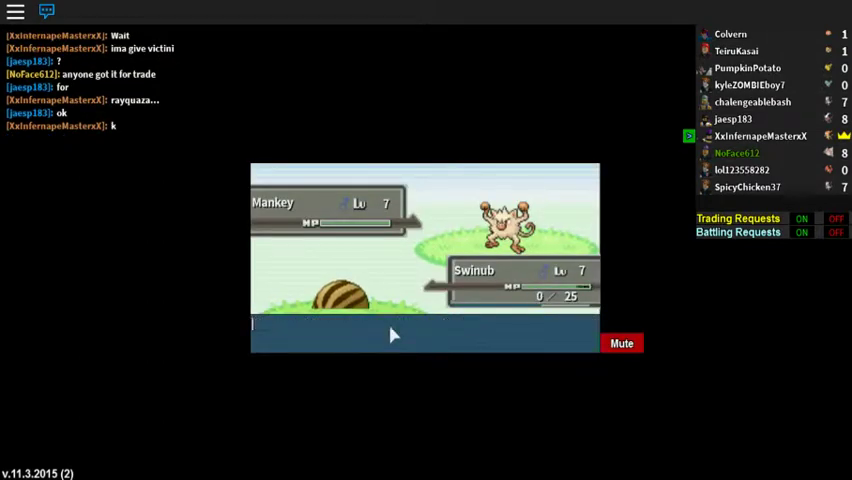
mouse_move(408, 328)
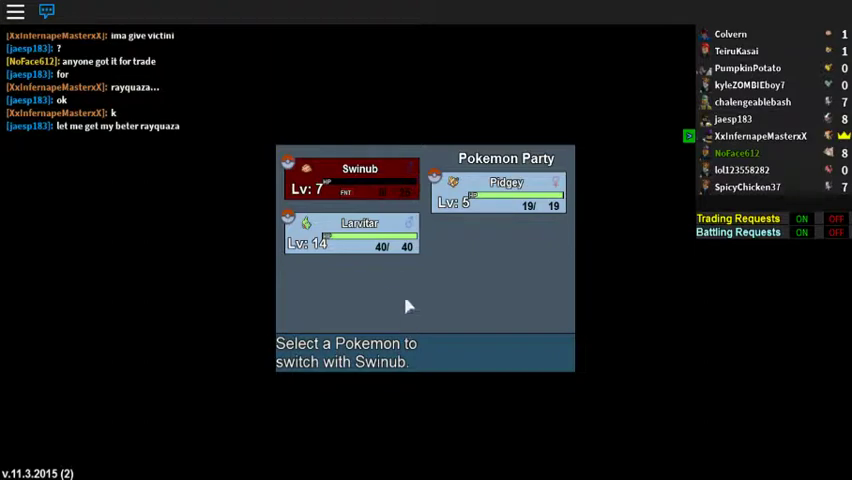
- Move Pidgey to the front of the party by swapping it with Swinub
left_click(500, 190)
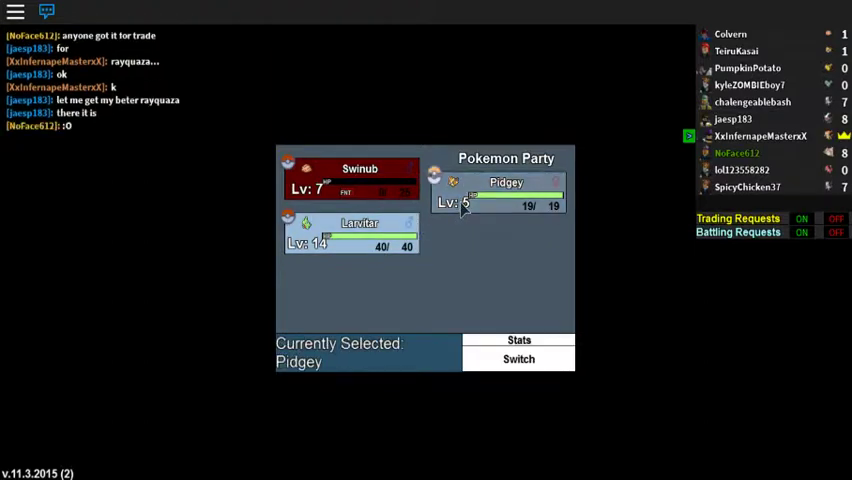
left_click(518, 360)
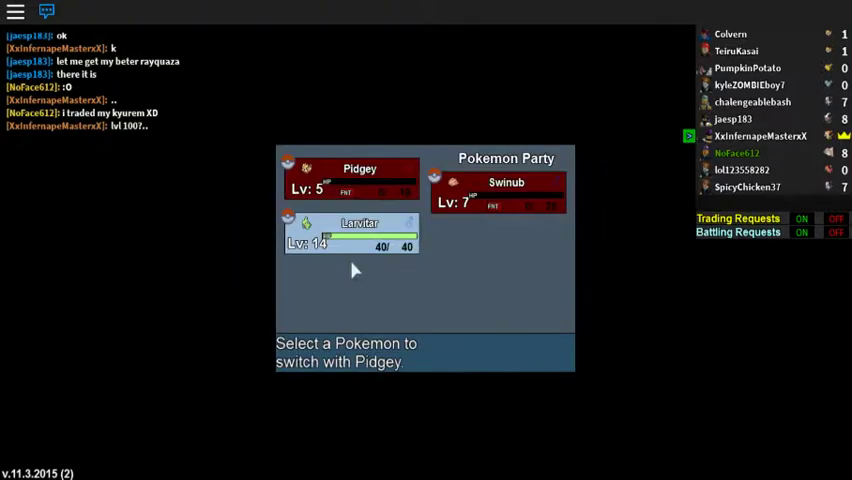
left_click(350, 236)
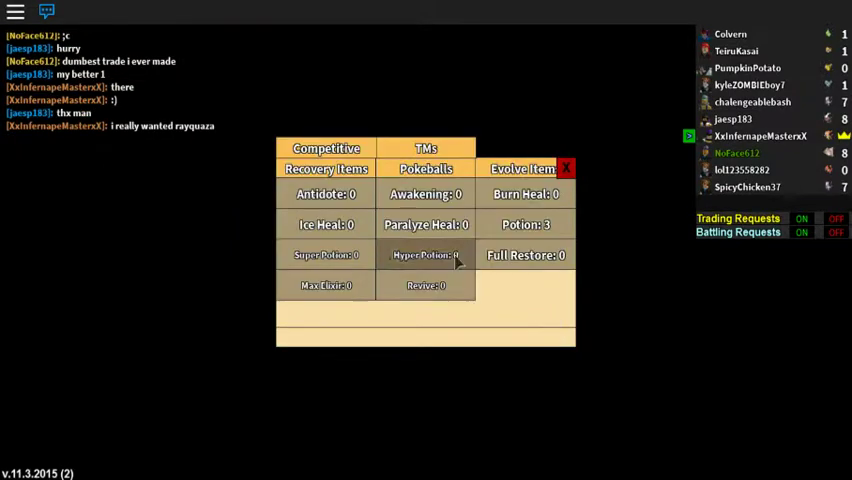
left_click(424, 168)
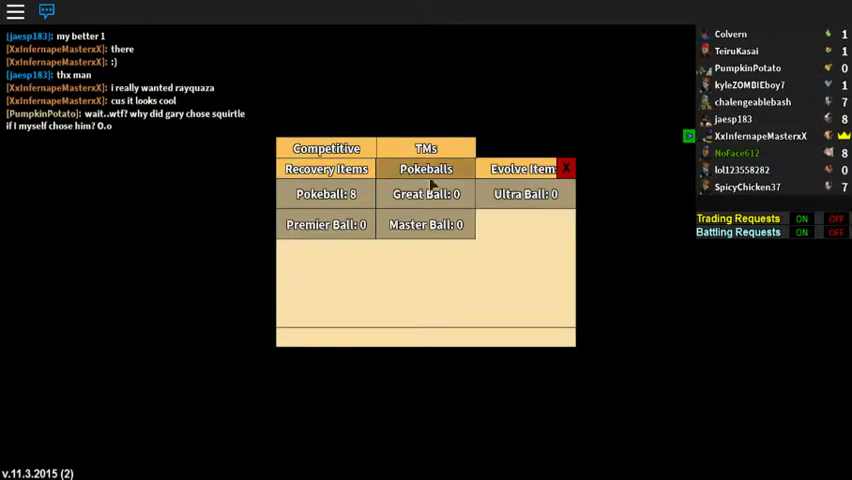
left_click(566, 168)
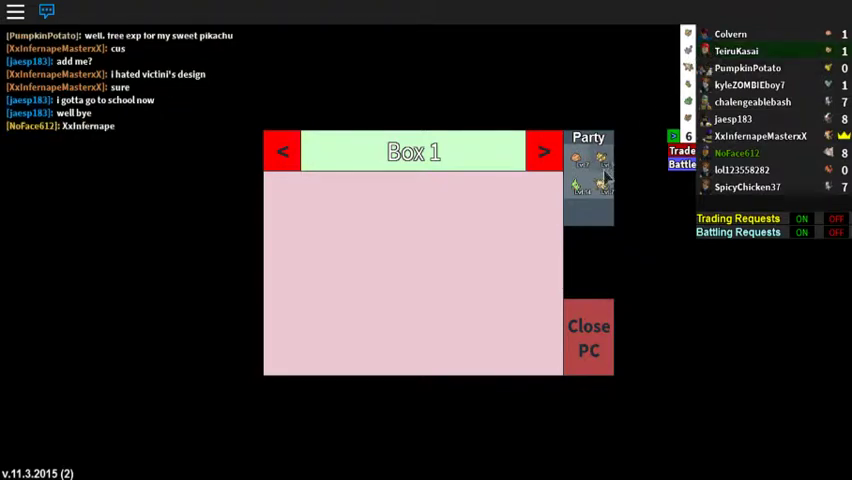
- Page the PC storage forward to Box 5 and inspect one of its three stored Pokémon
left_click(544, 152)
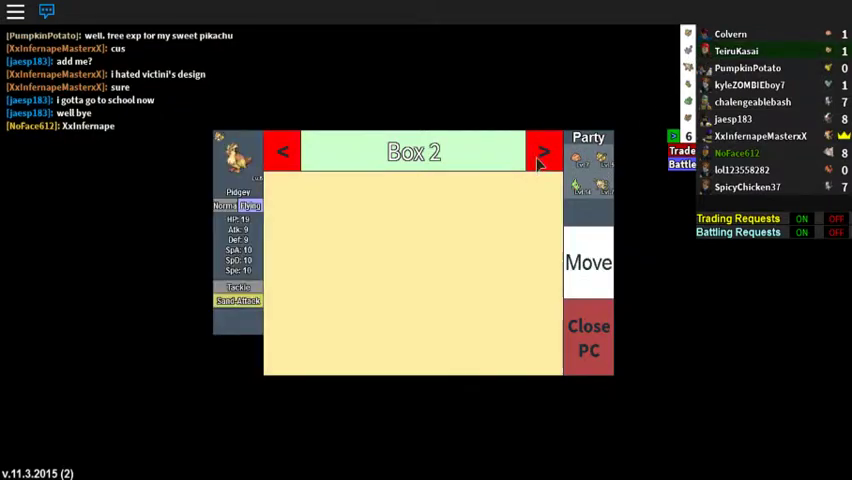
left_click(544, 152)
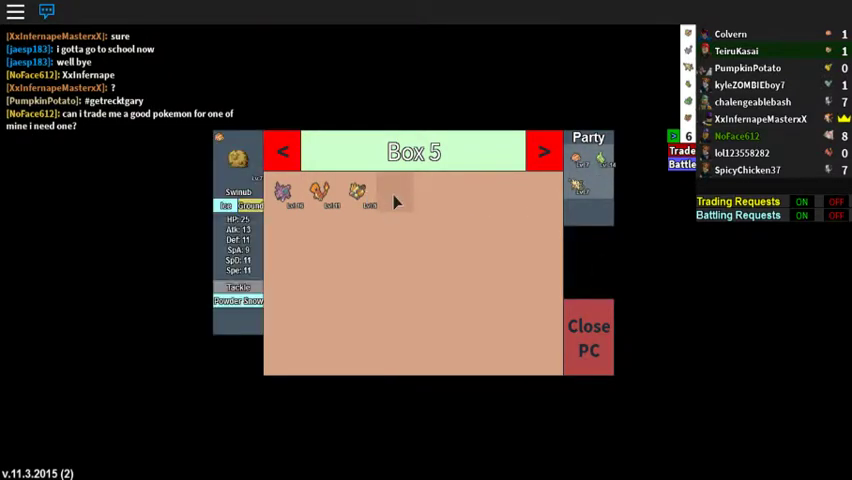
left_click(588, 338)
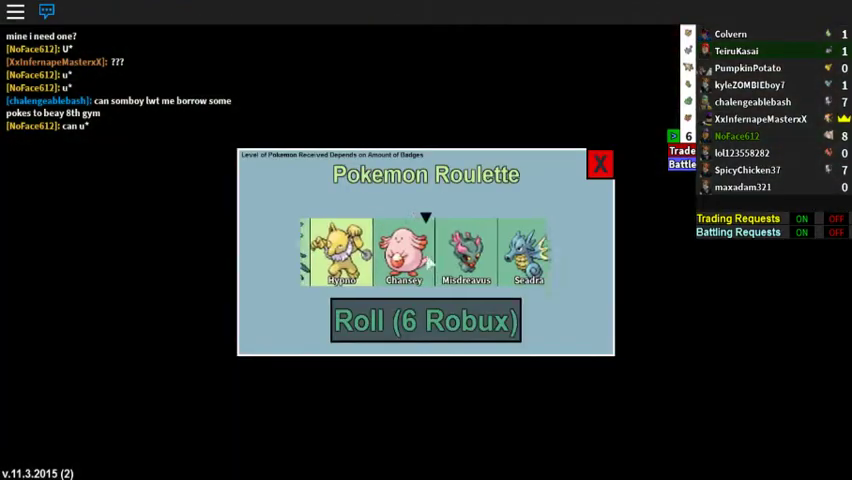
- Buy a 6-Robux Pokémon Roulette roll, confirm the purchase, win Togetic and close the roulette
left_click(424, 320)
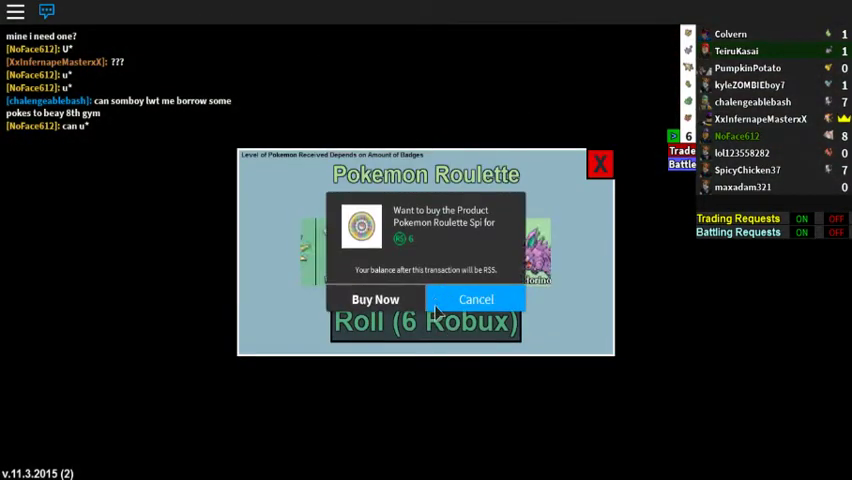
left_click(376, 300)
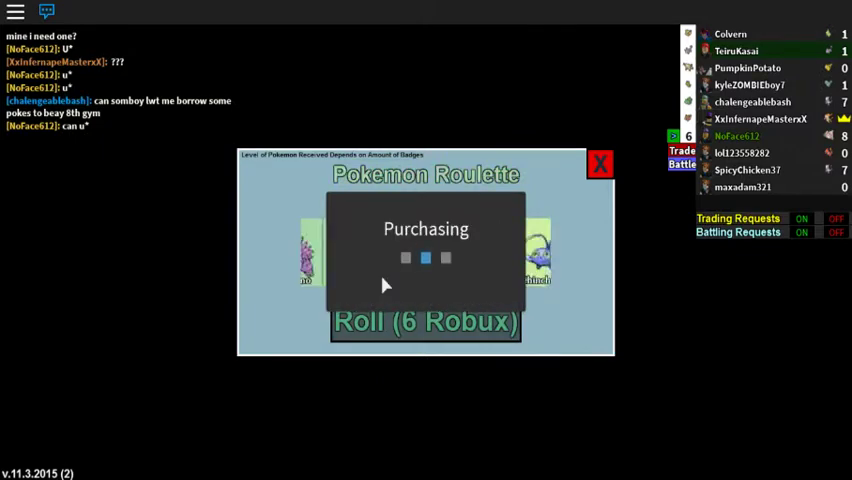
left_click(424, 320)
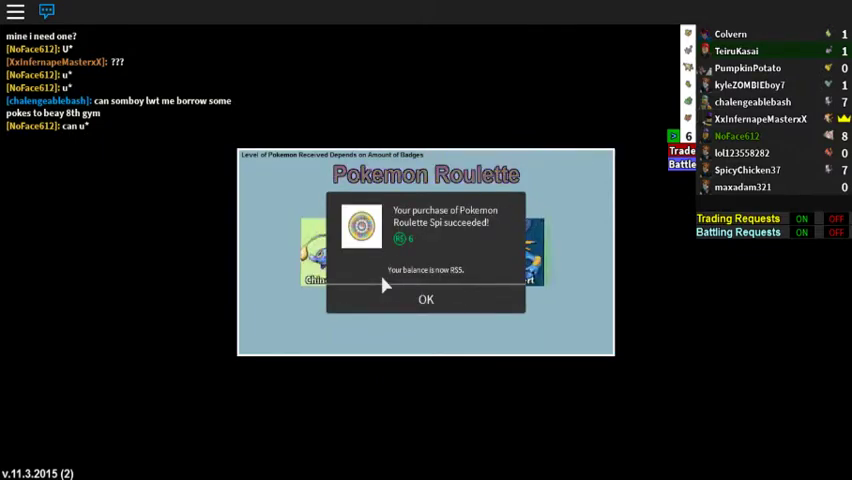
left_click(424, 300)
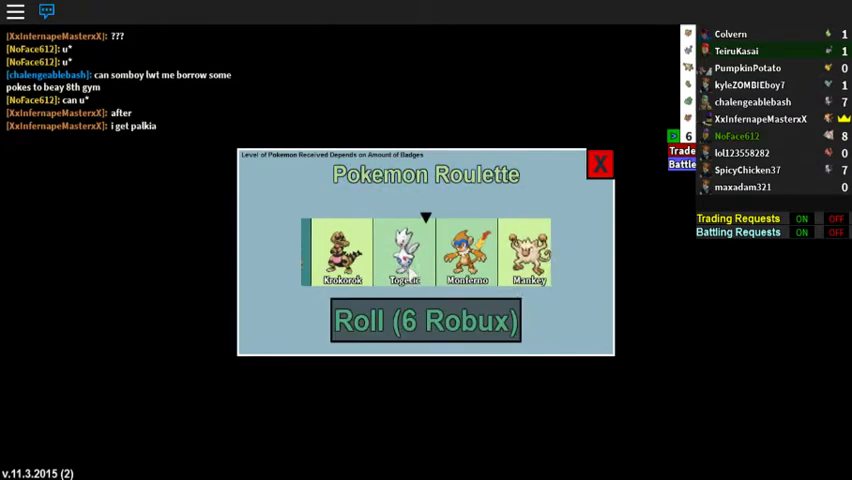
left_click(600, 164)
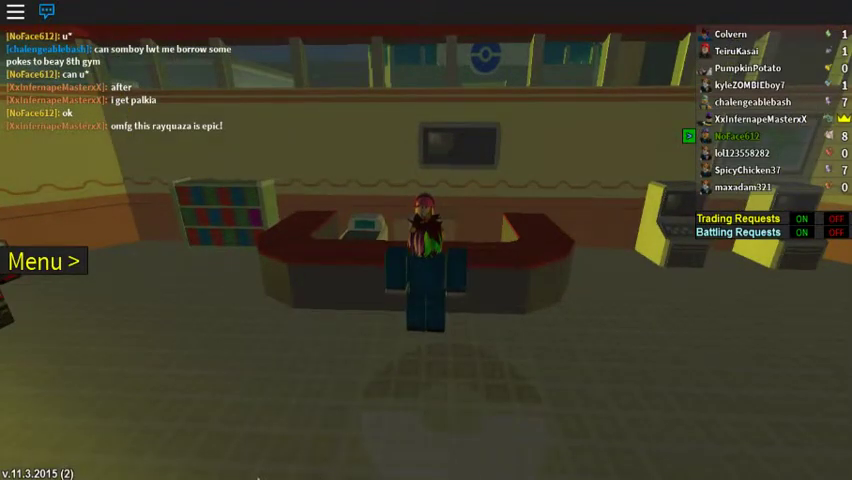
mouse_move(356, 360)
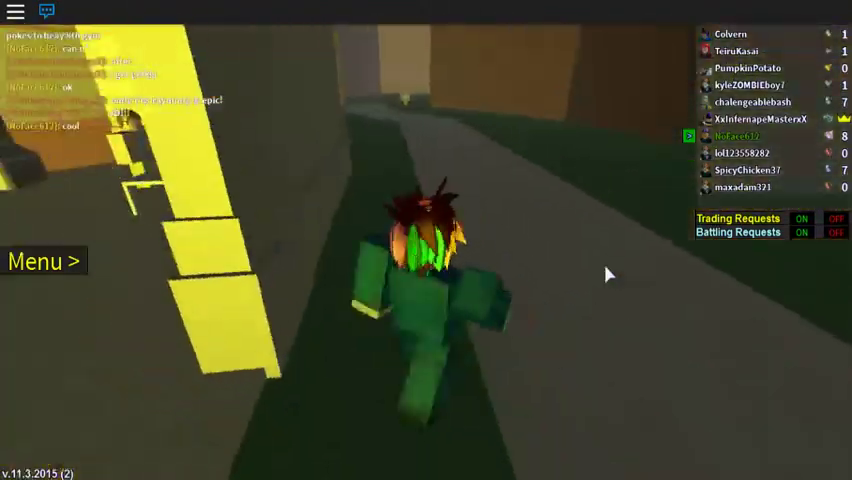
- From the game menu, view Togetic's stats and moves in the party list
left_click(40, 260)
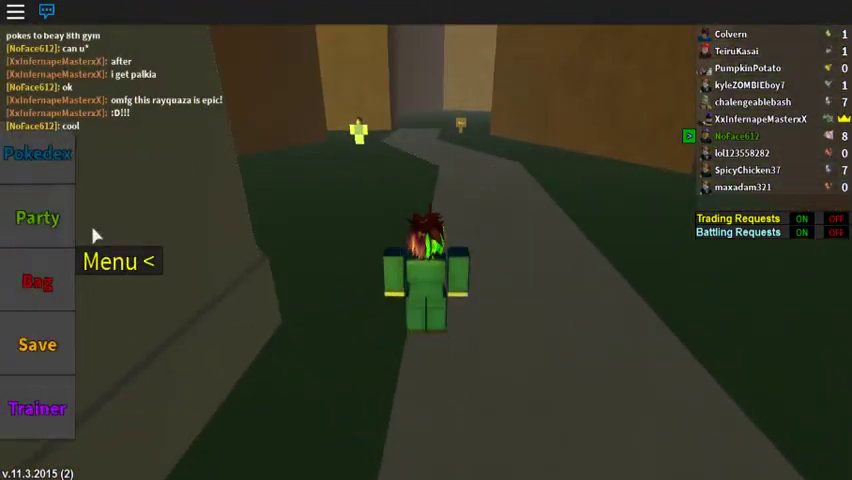
left_click(36, 218)
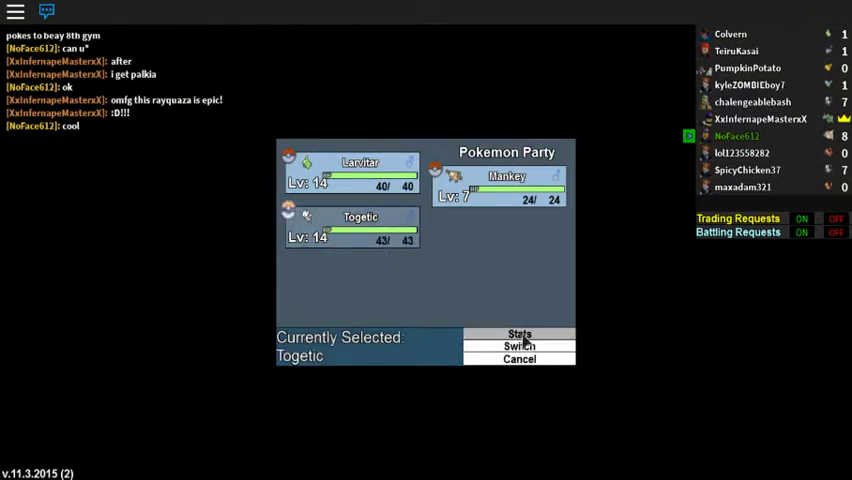
left_click(520, 334)
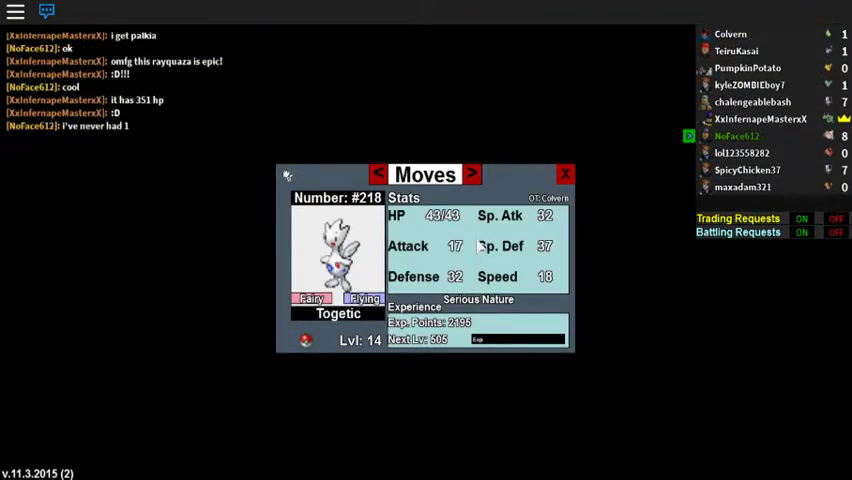
left_click(472, 172)
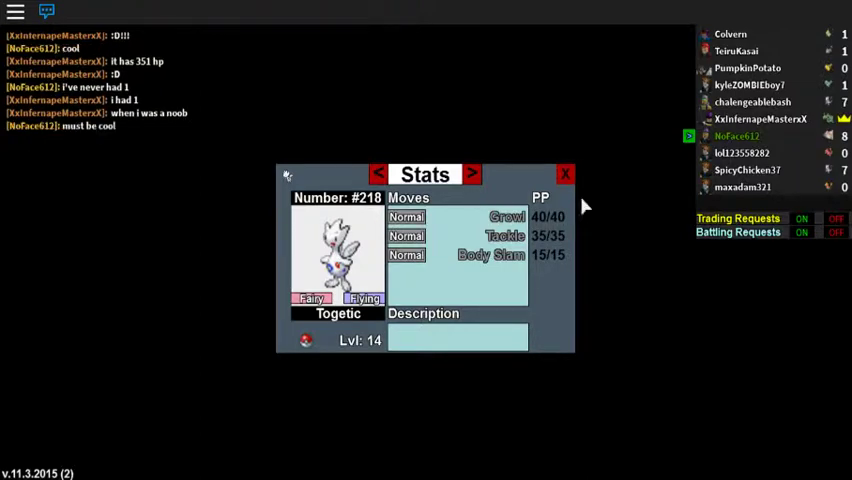
left_click(564, 172)
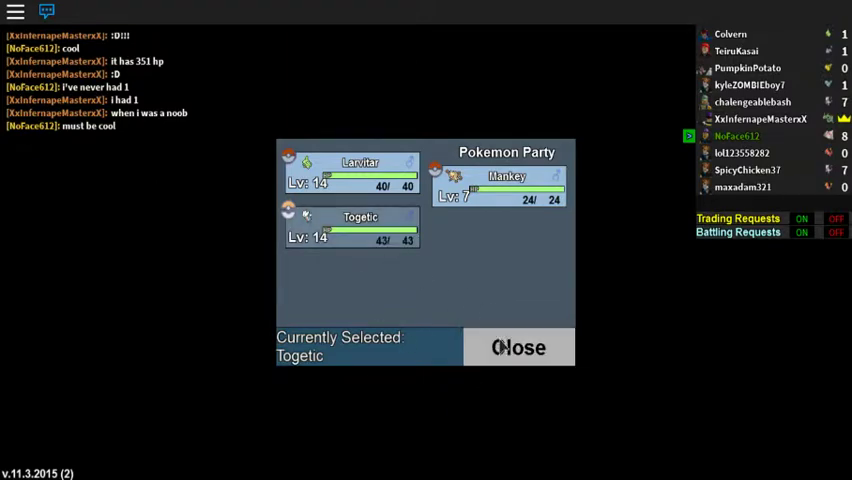
left_click(350, 228)
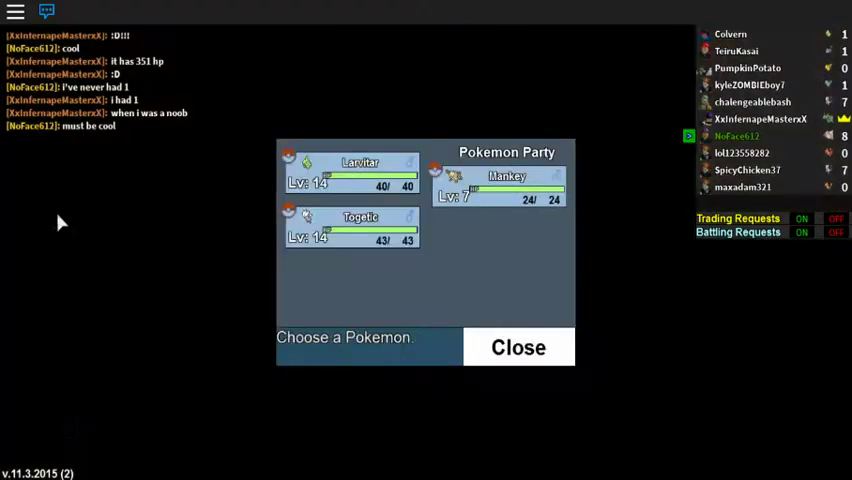
- Review Togetic's stats summary again, then bring up Mankey's stats summary
left_click(360, 224)
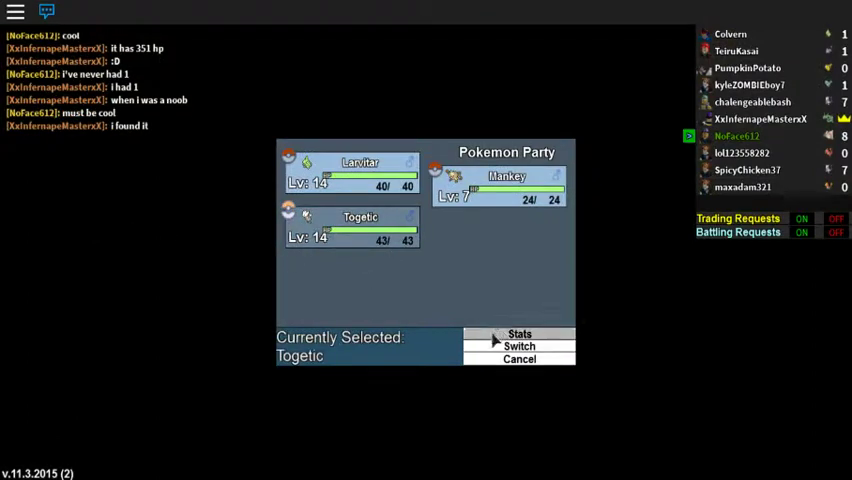
left_click(520, 332)
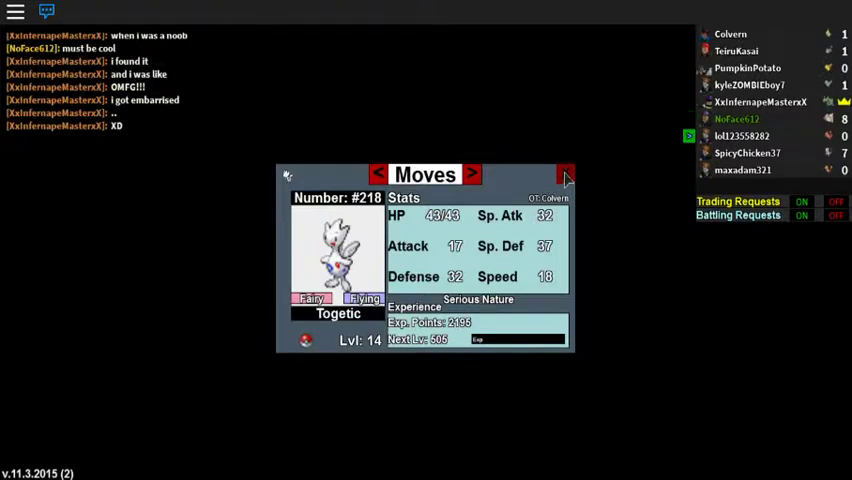
left_click(566, 176)
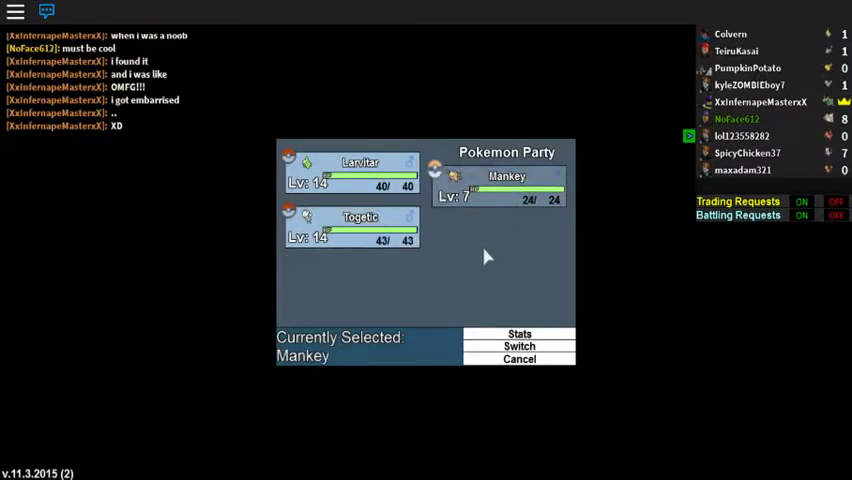
left_click(520, 332)
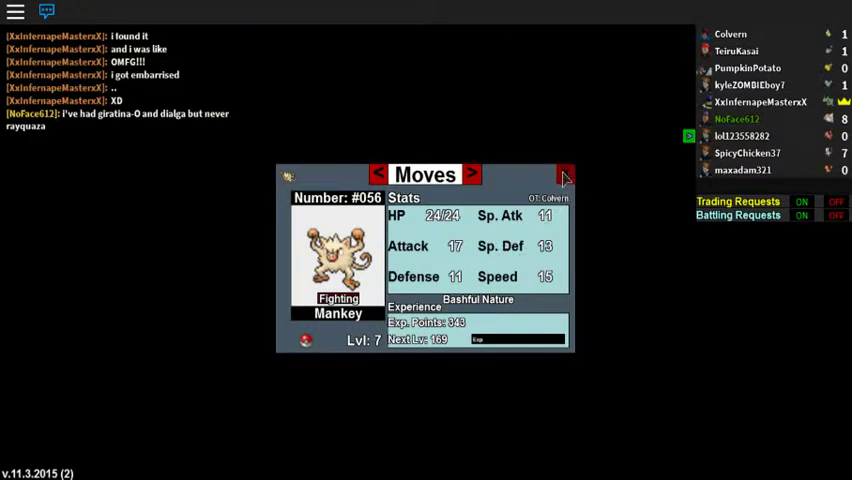
- Close Mankey's summary and review Larvitar's stats summary before the wild Jigglypuff battle
left_click(564, 172)
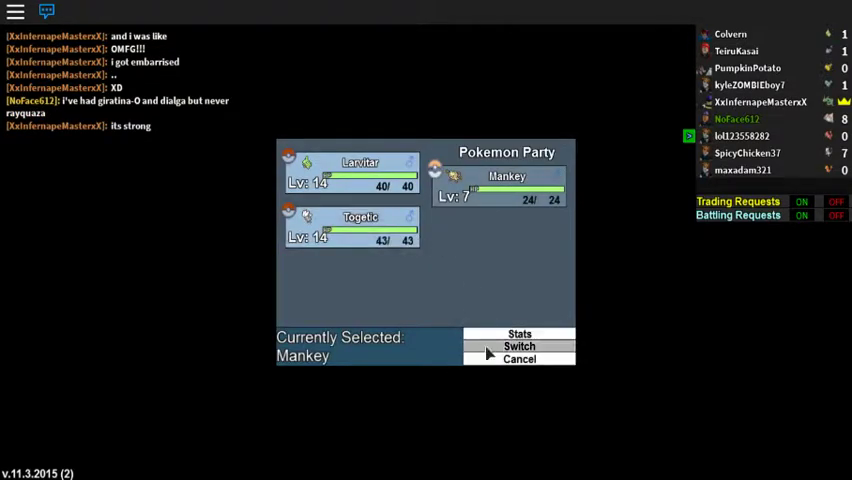
left_click(360, 162)
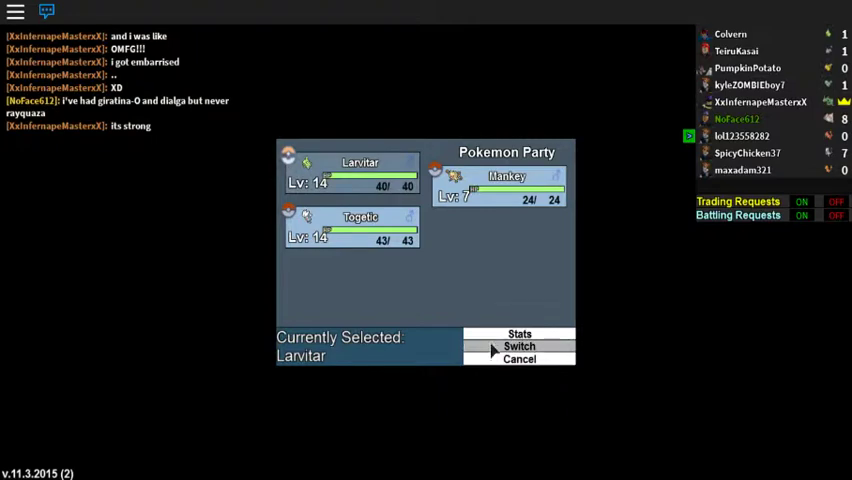
left_click(520, 332)
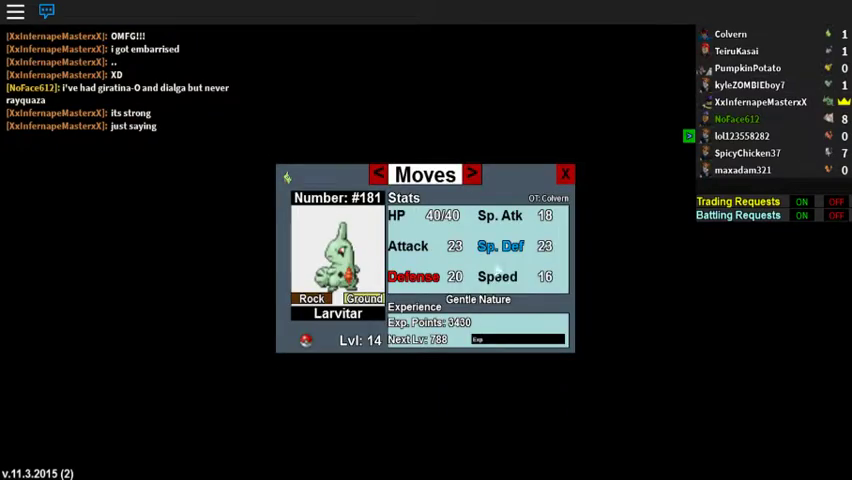
left_click(564, 174)
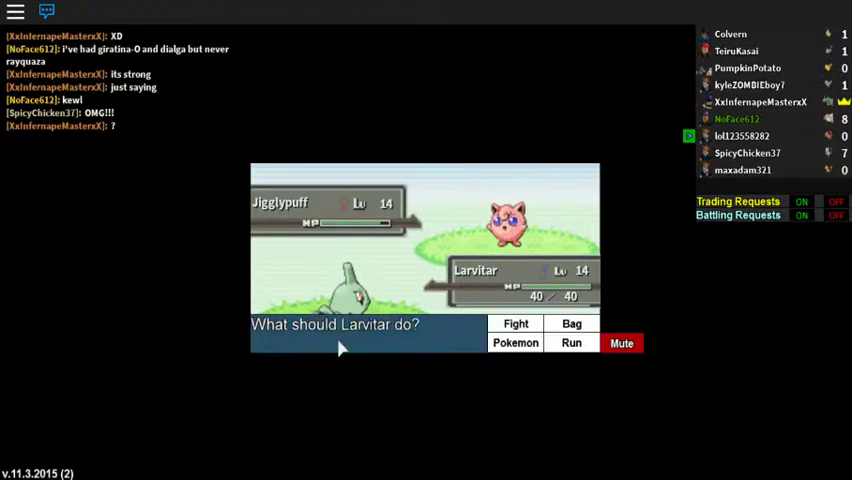
- Switch Togetic in for Larvitar against the wild level-14 Jigglypuff
left_click(516, 342)
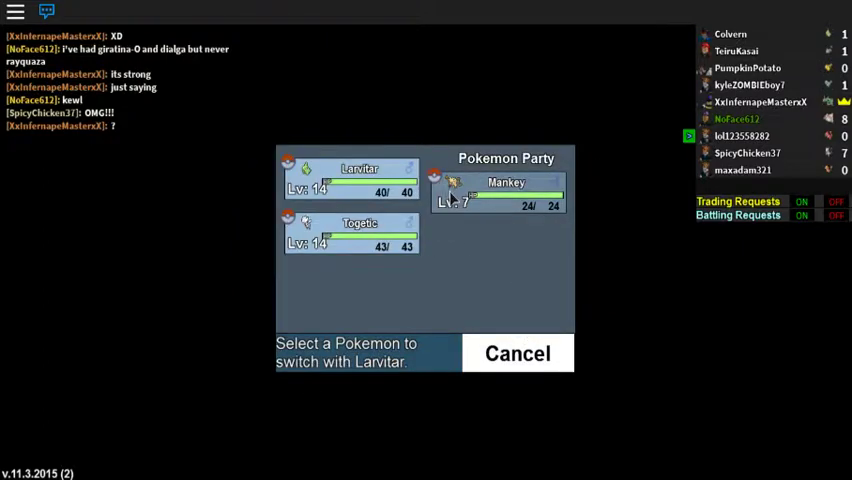
left_click(504, 190)
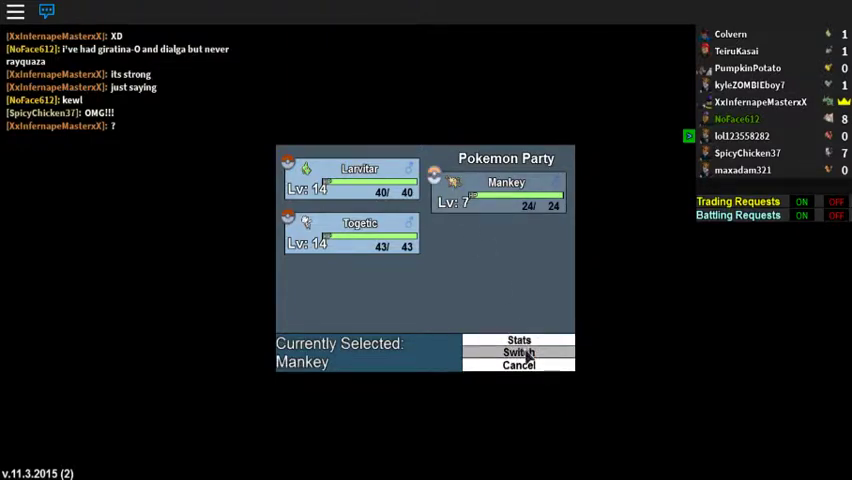
left_click(360, 236)
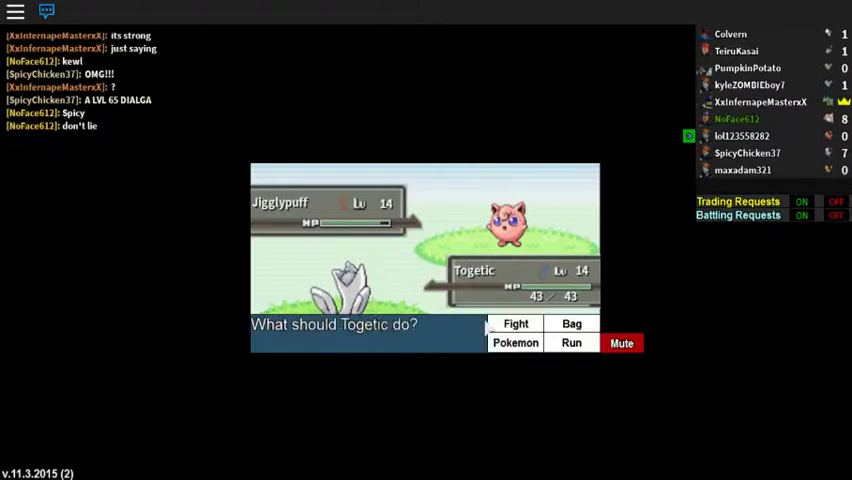
- Have Togetic attack the wild Jigglypuff with Body Slam
left_click(516, 324)
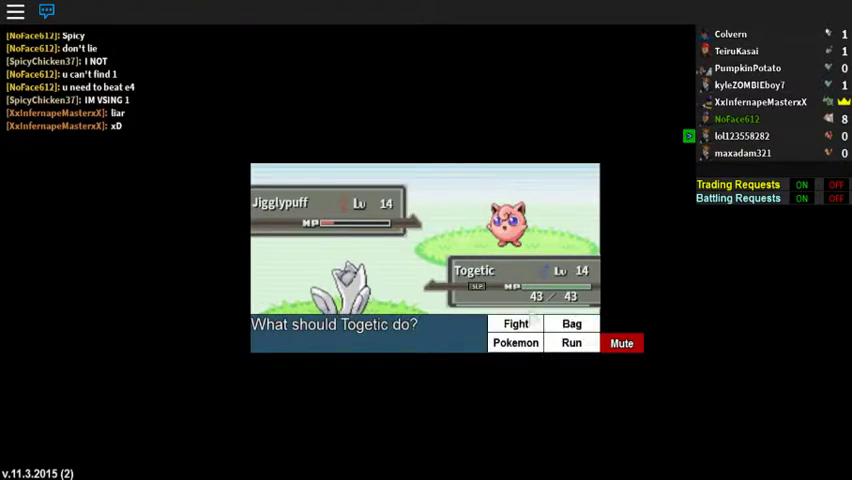
left_click(516, 324)
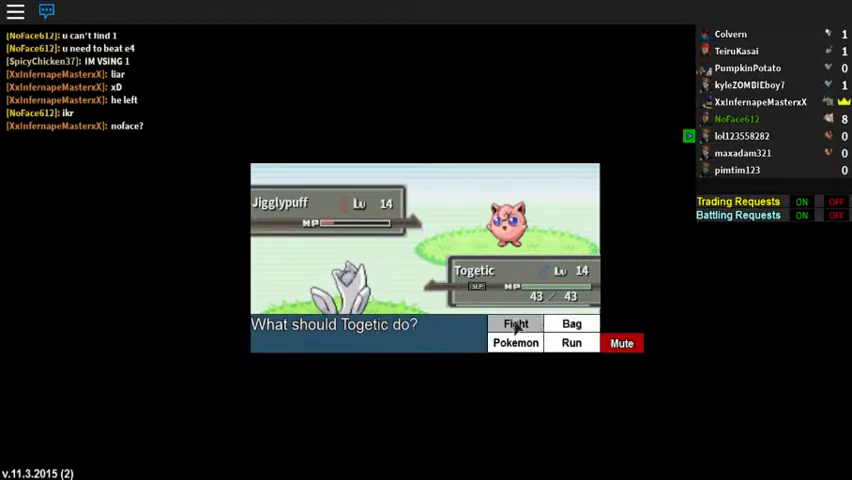
left_click(516, 324)
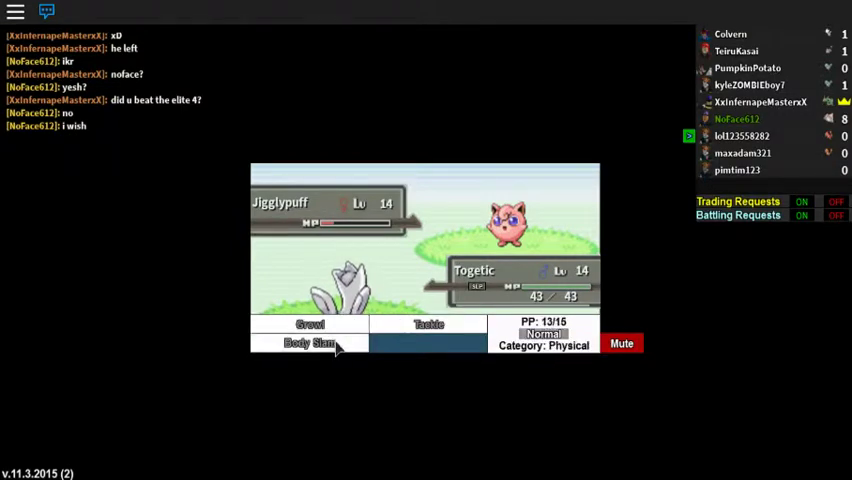
left_click(312, 344)
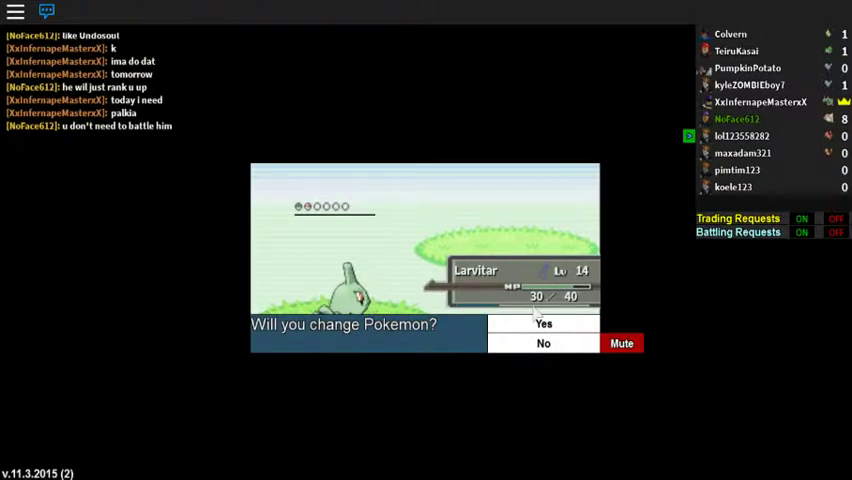
- Answer Yes to changing Pokémon, then cancel to keep Larvitar battling the wild Ekans
left_click(544, 322)
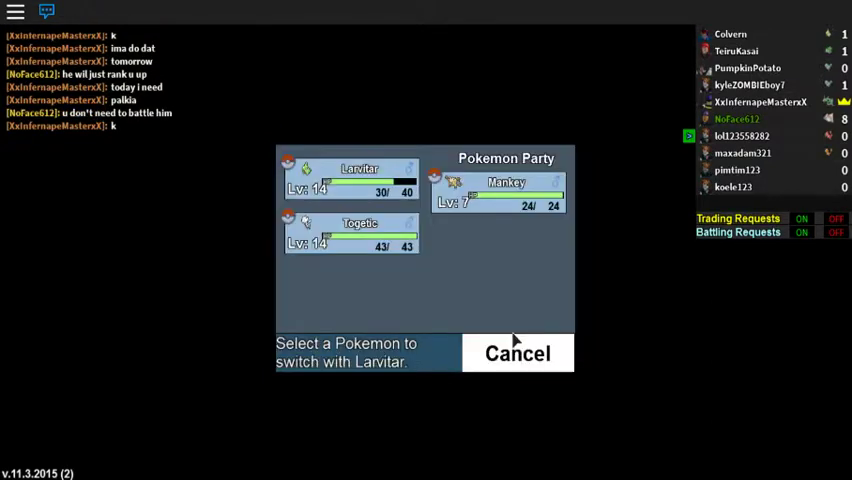
left_click(516, 352)
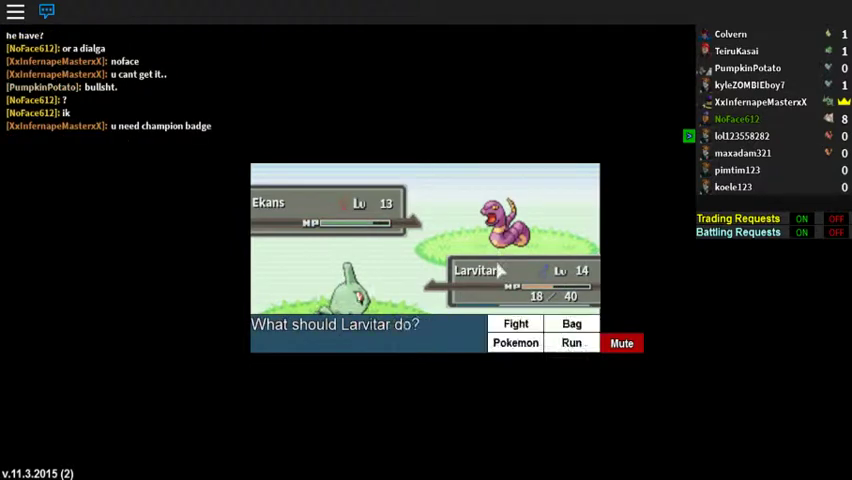
- Use Larvitar's status move on Ekans, then send Mankey in to replace Larvitar
left_click(516, 324)
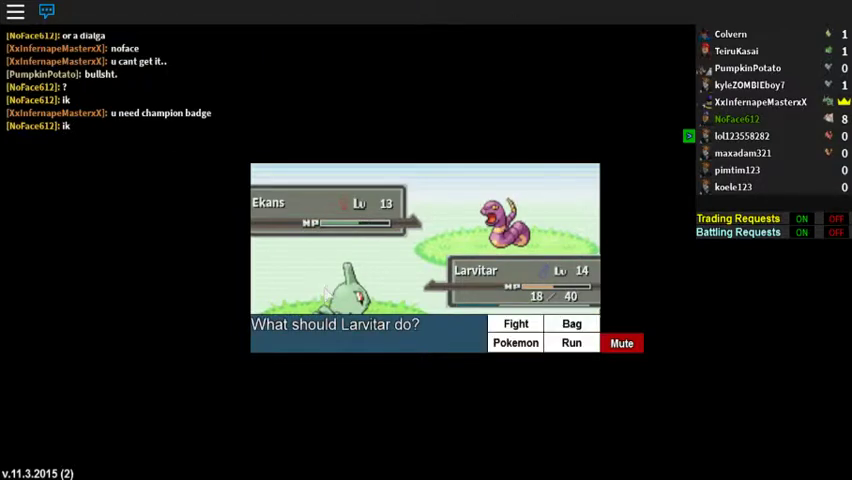
left_click(516, 324)
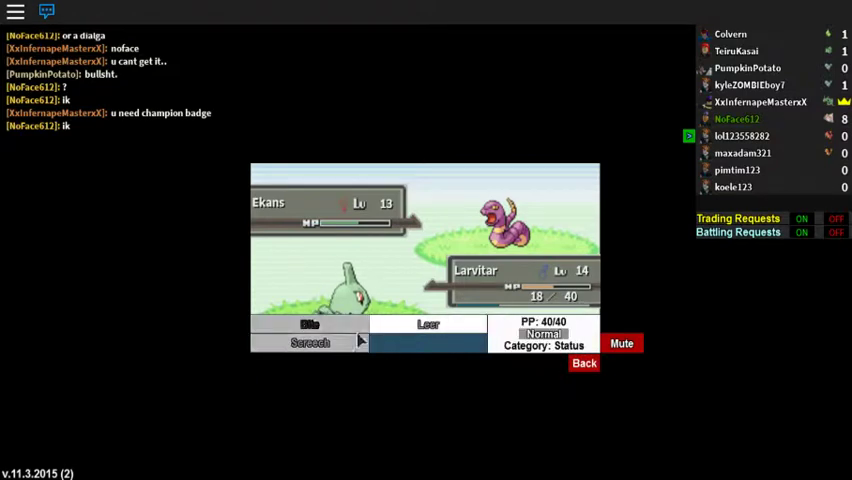
left_click(310, 328)
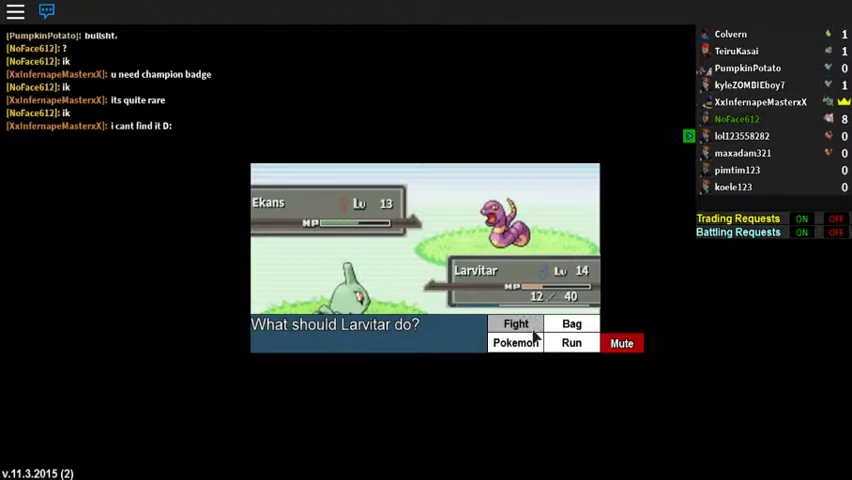
left_click(516, 342)
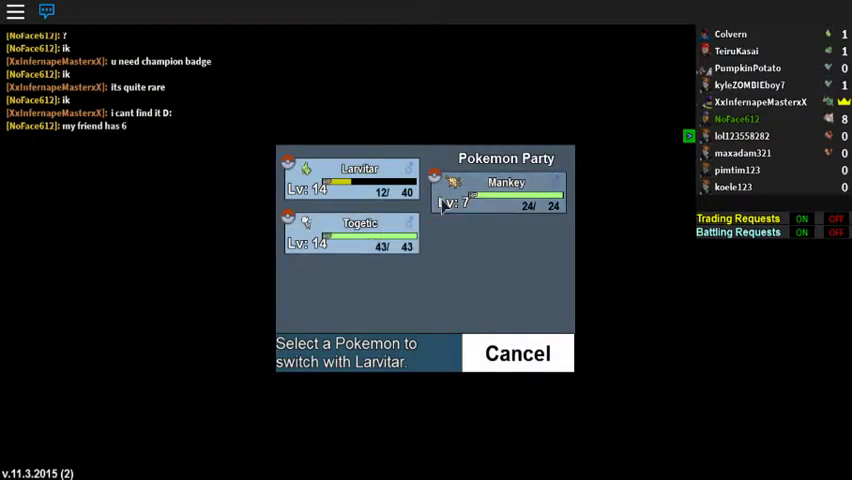
left_click(516, 352)
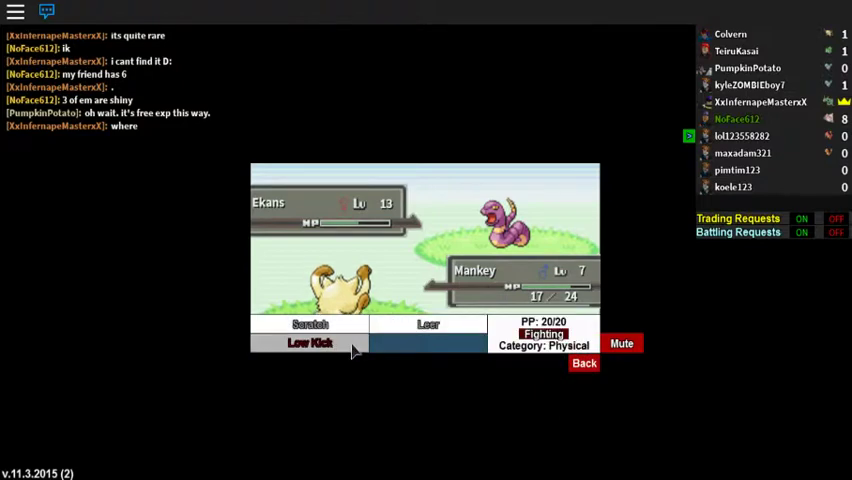
- Hit Ekans with Mankey's Low Kick, then switch Togetic in for the hurt Mankey
left_click(312, 344)
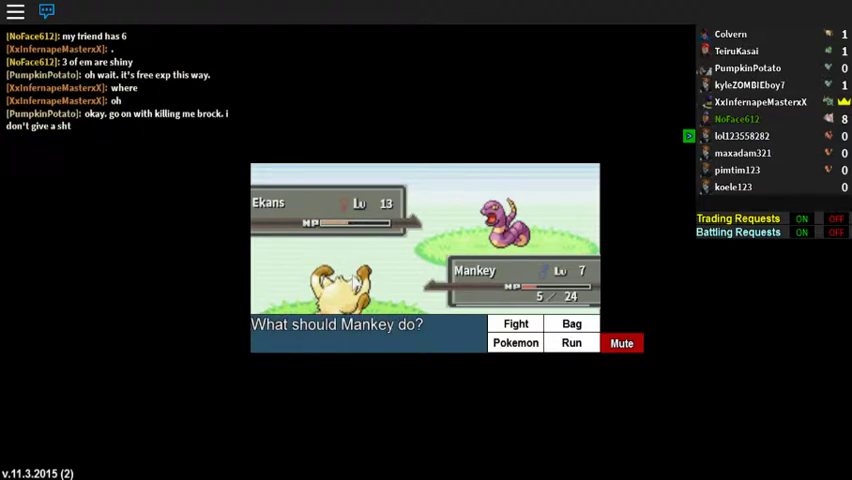
left_click(516, 342)
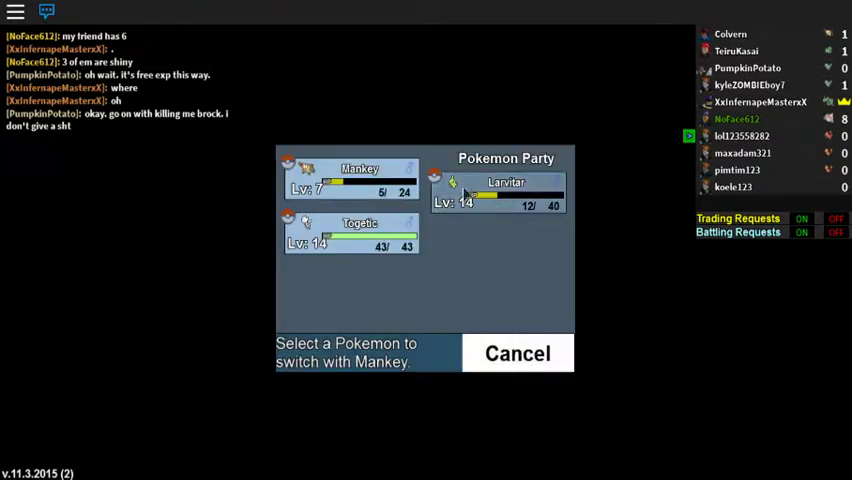
left_click(516, 352)
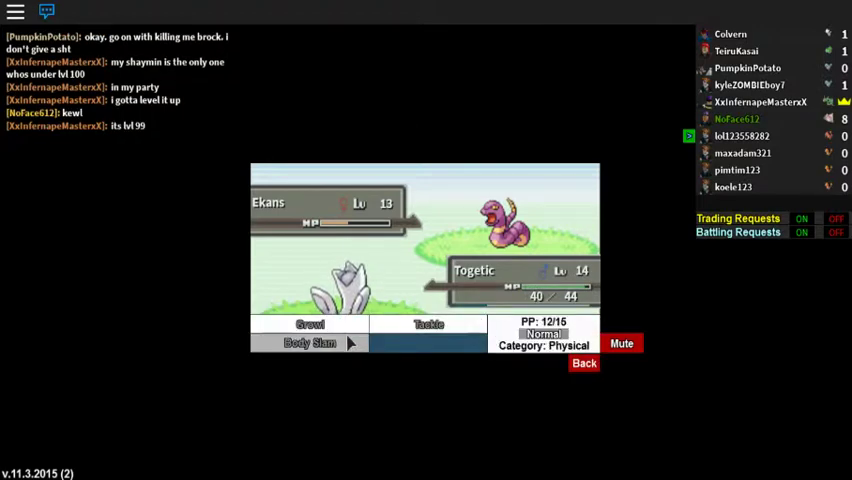
- Have Togetic hit the wild Ekans with Body Slam twice, taking a Poison Sting in return
left_click(310, 344)
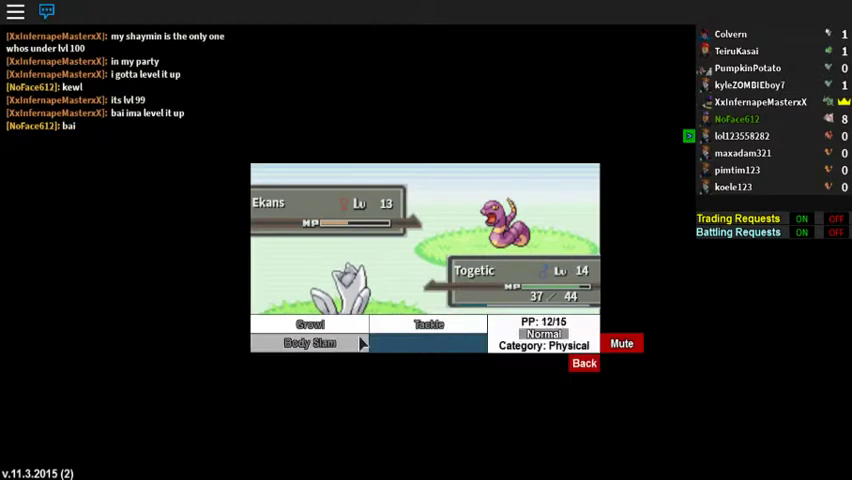
left_click(308, 344)
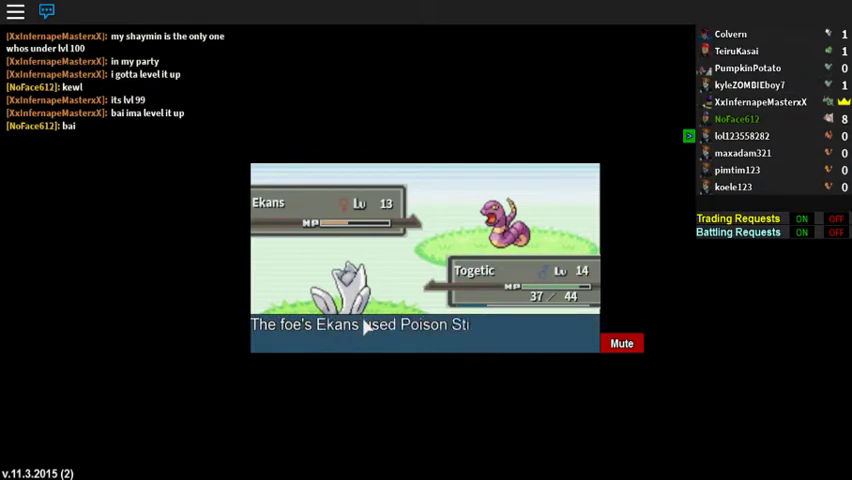